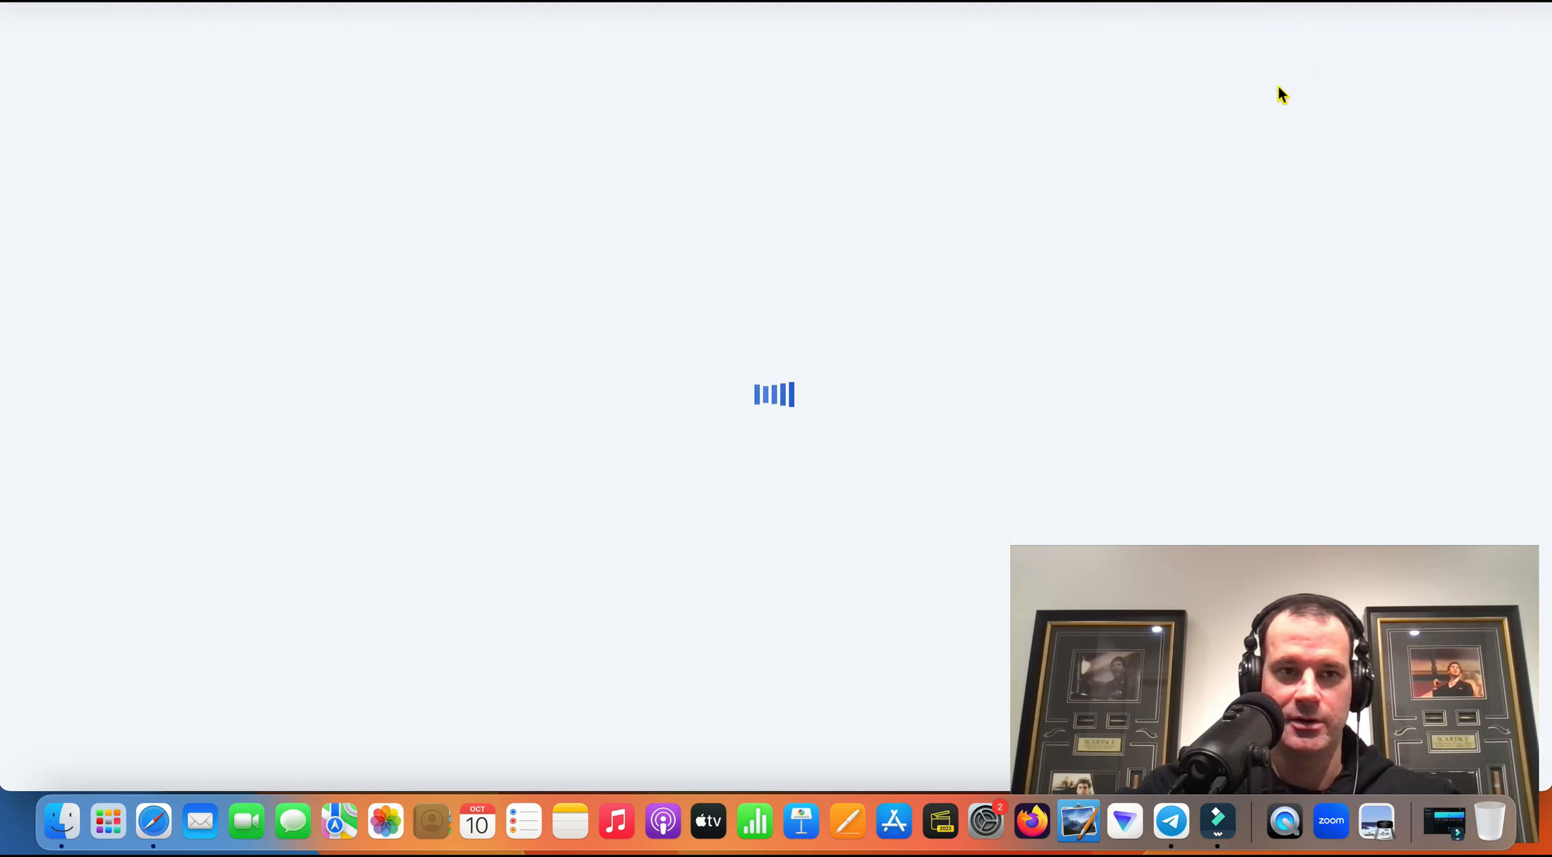
mouse_move(587, 313)
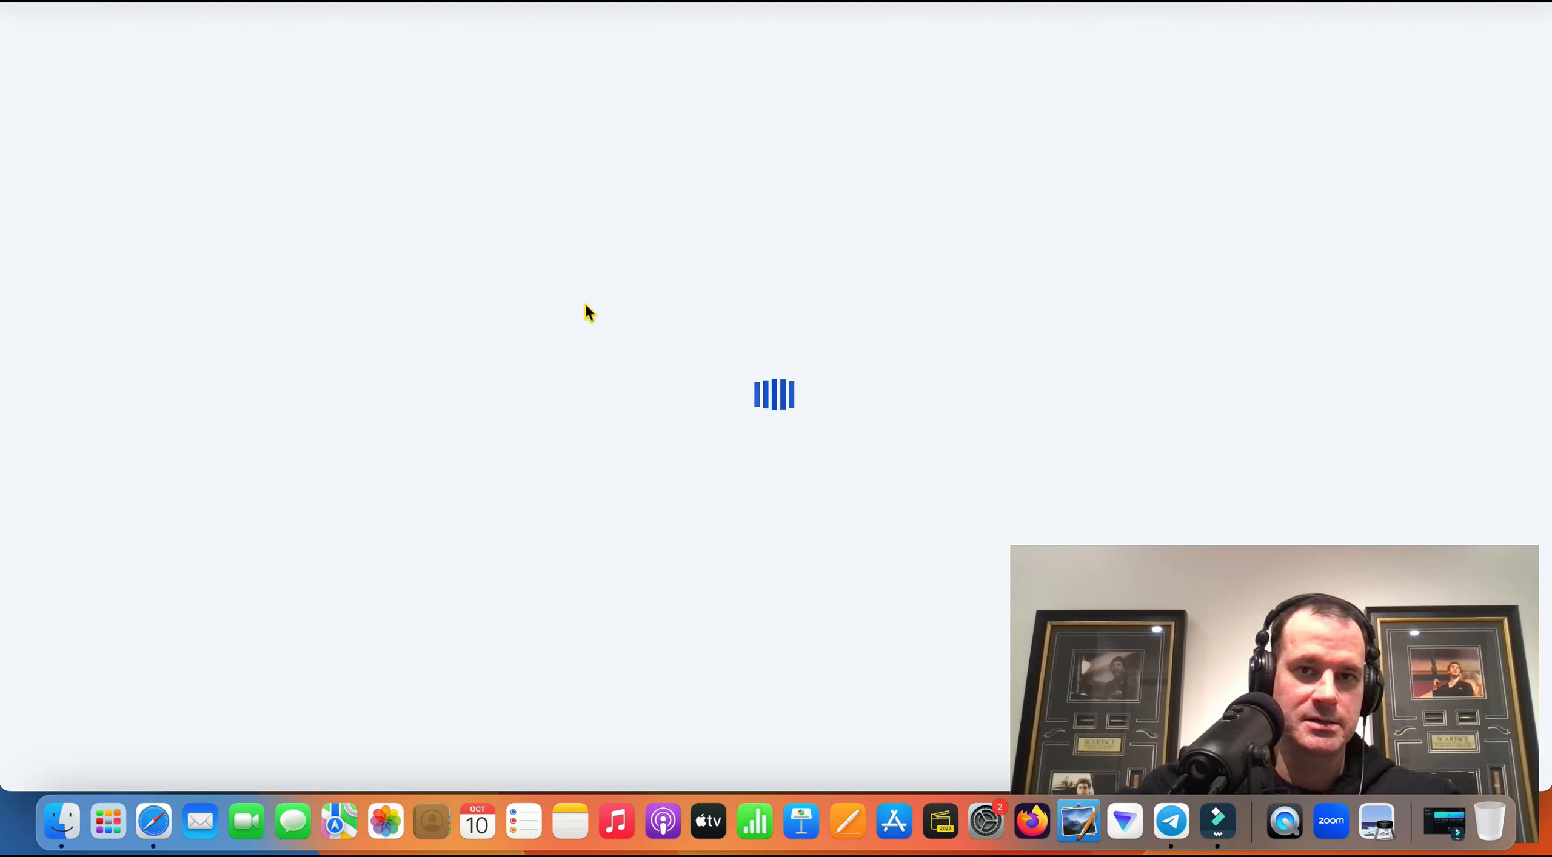
mouse_move(783, 222)
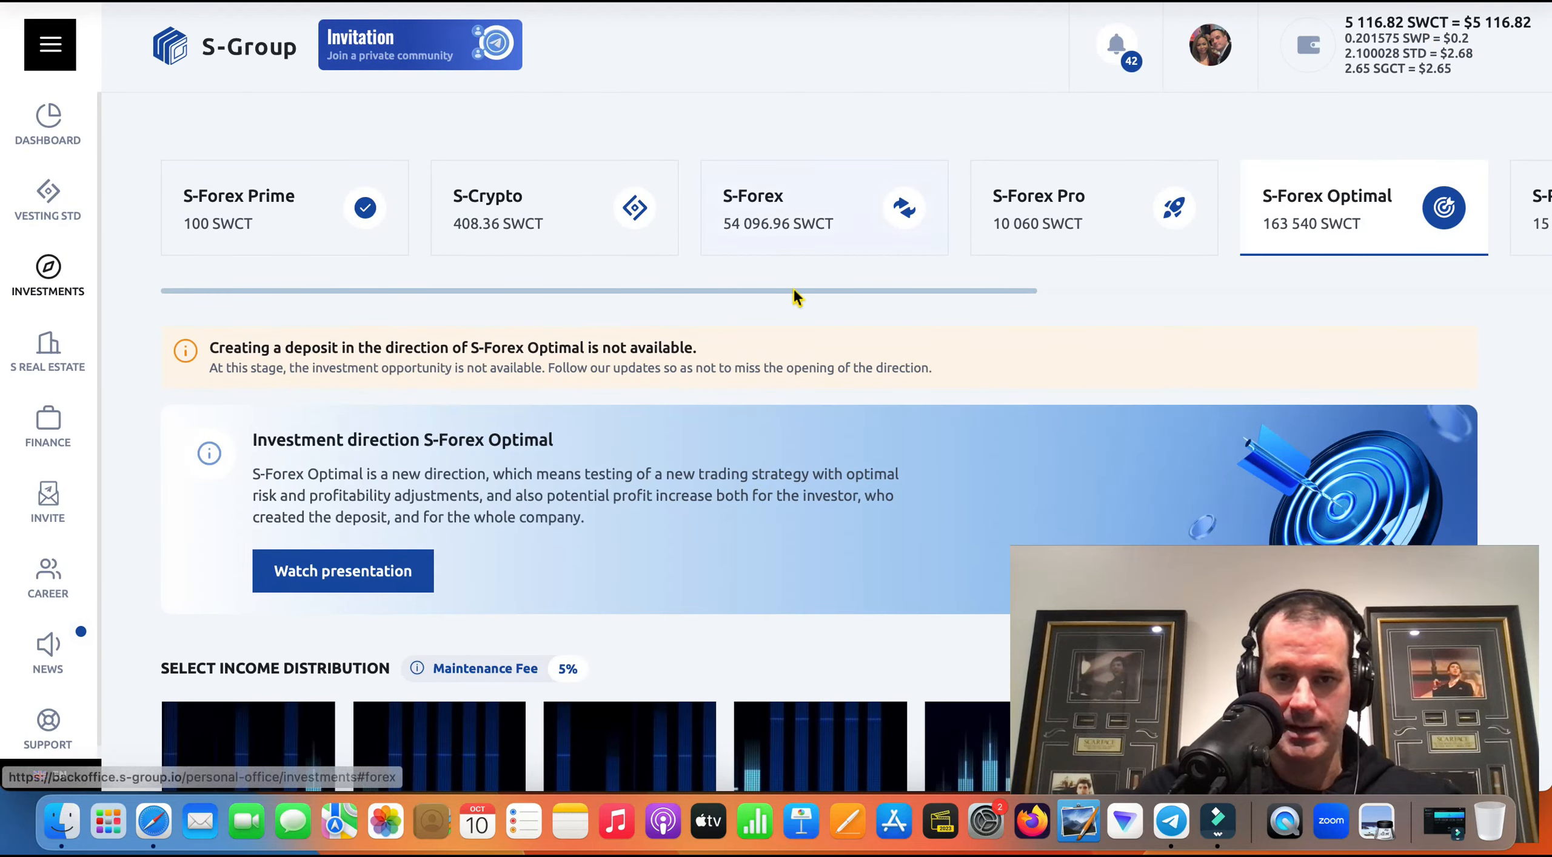
scroll(down, 3)
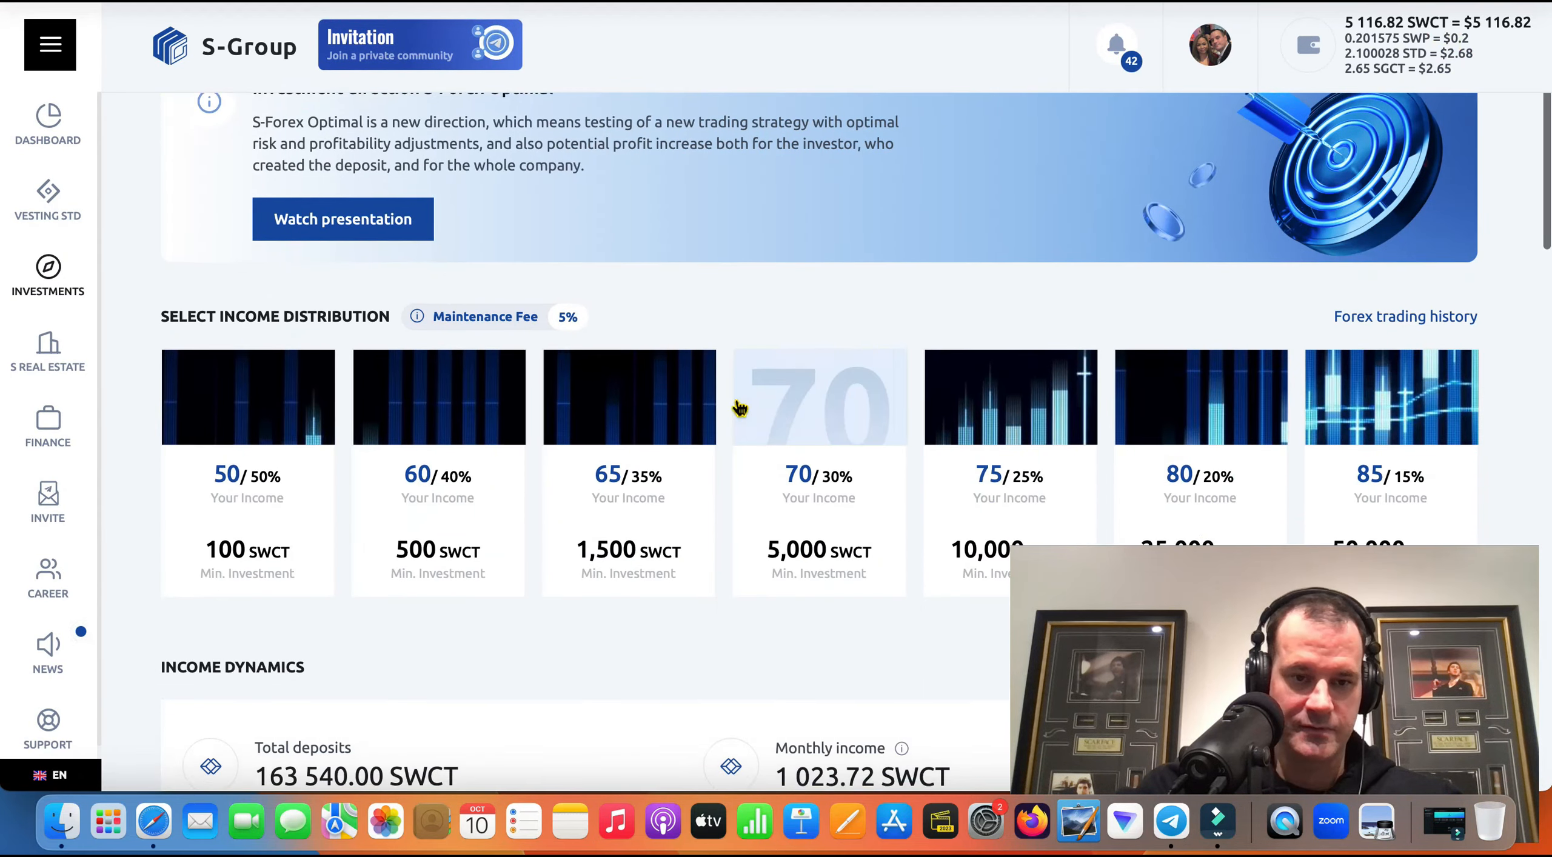
scroll(down, 3)
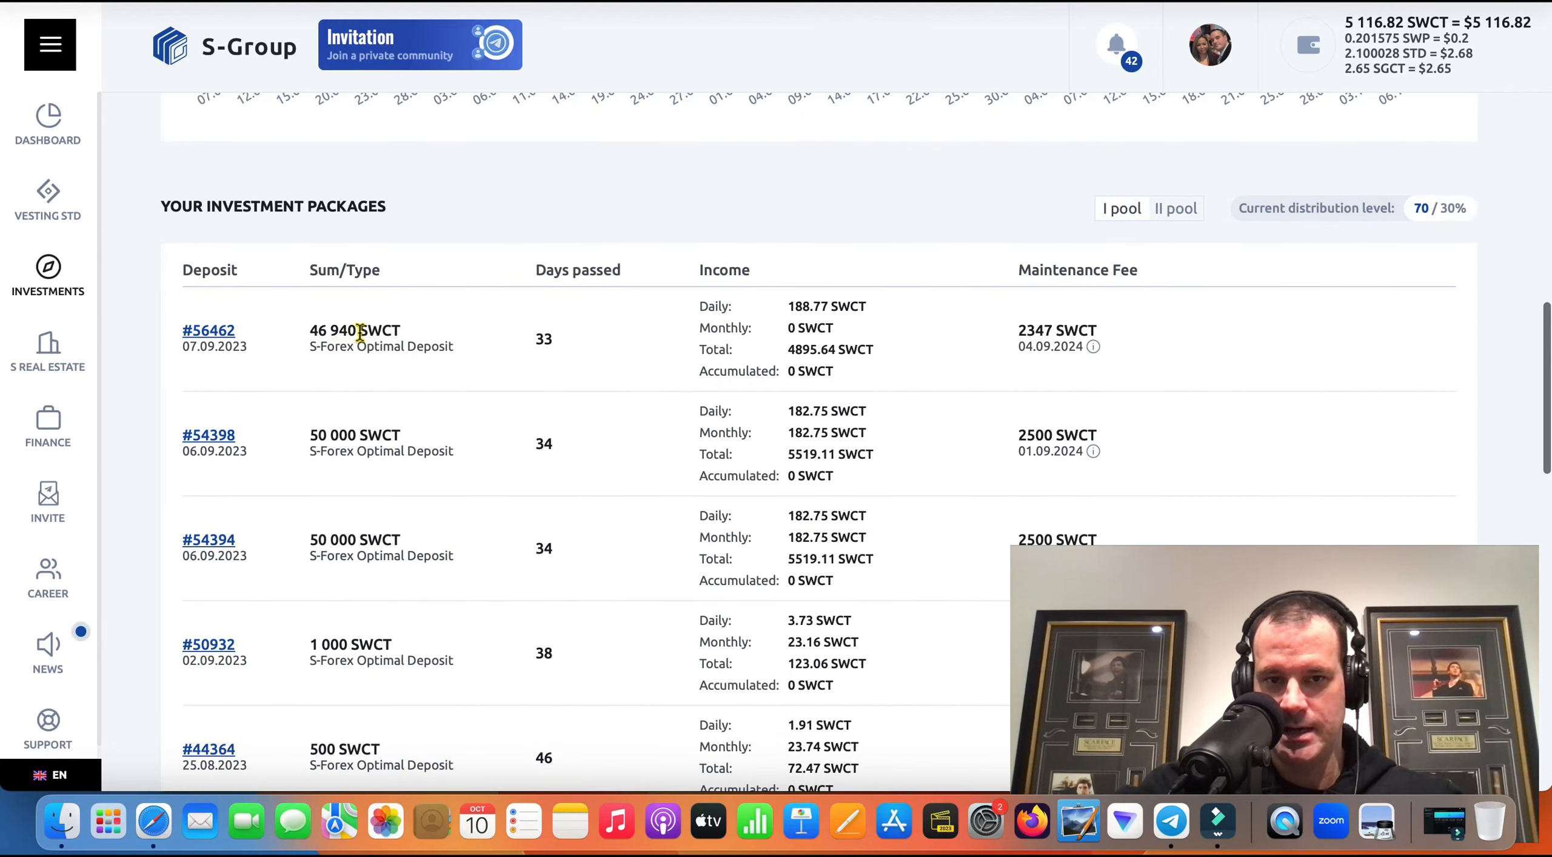
mouse_move(832, 405)
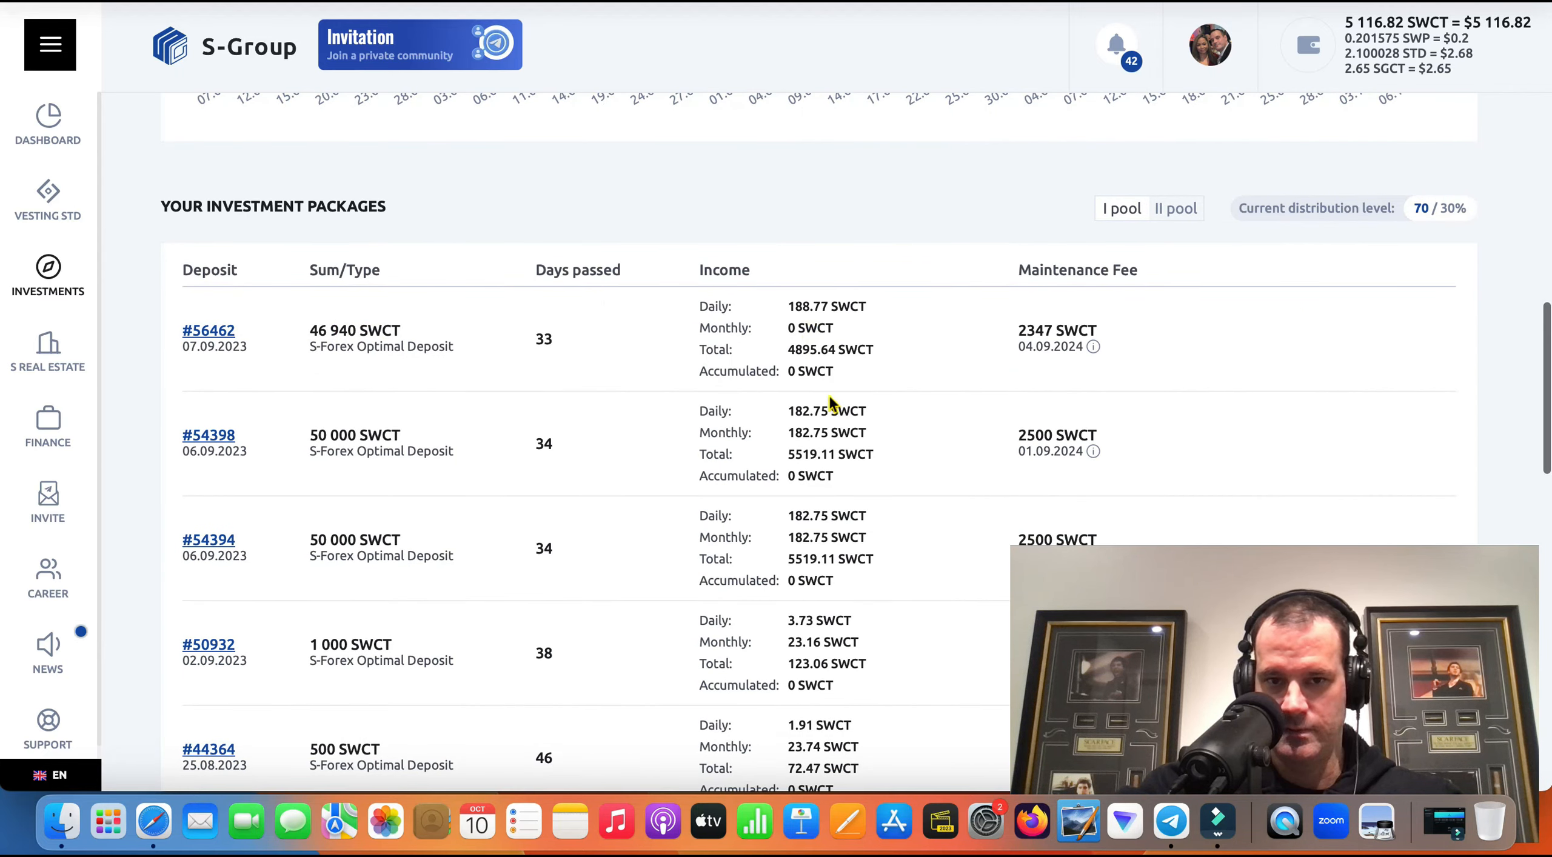
mouse_move(801, 368)
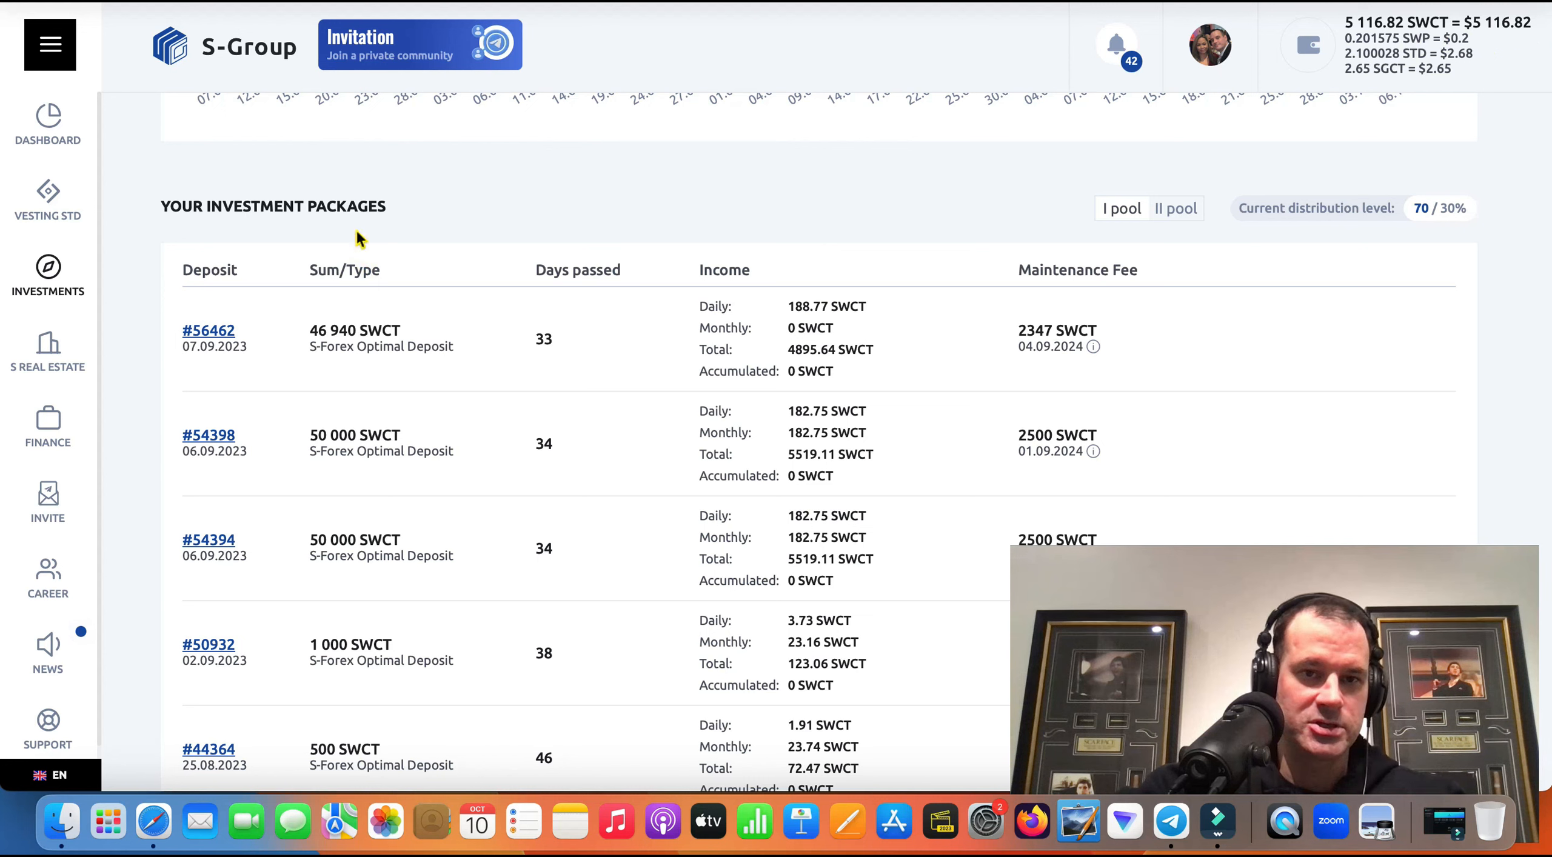
mouse_move(525, 212)
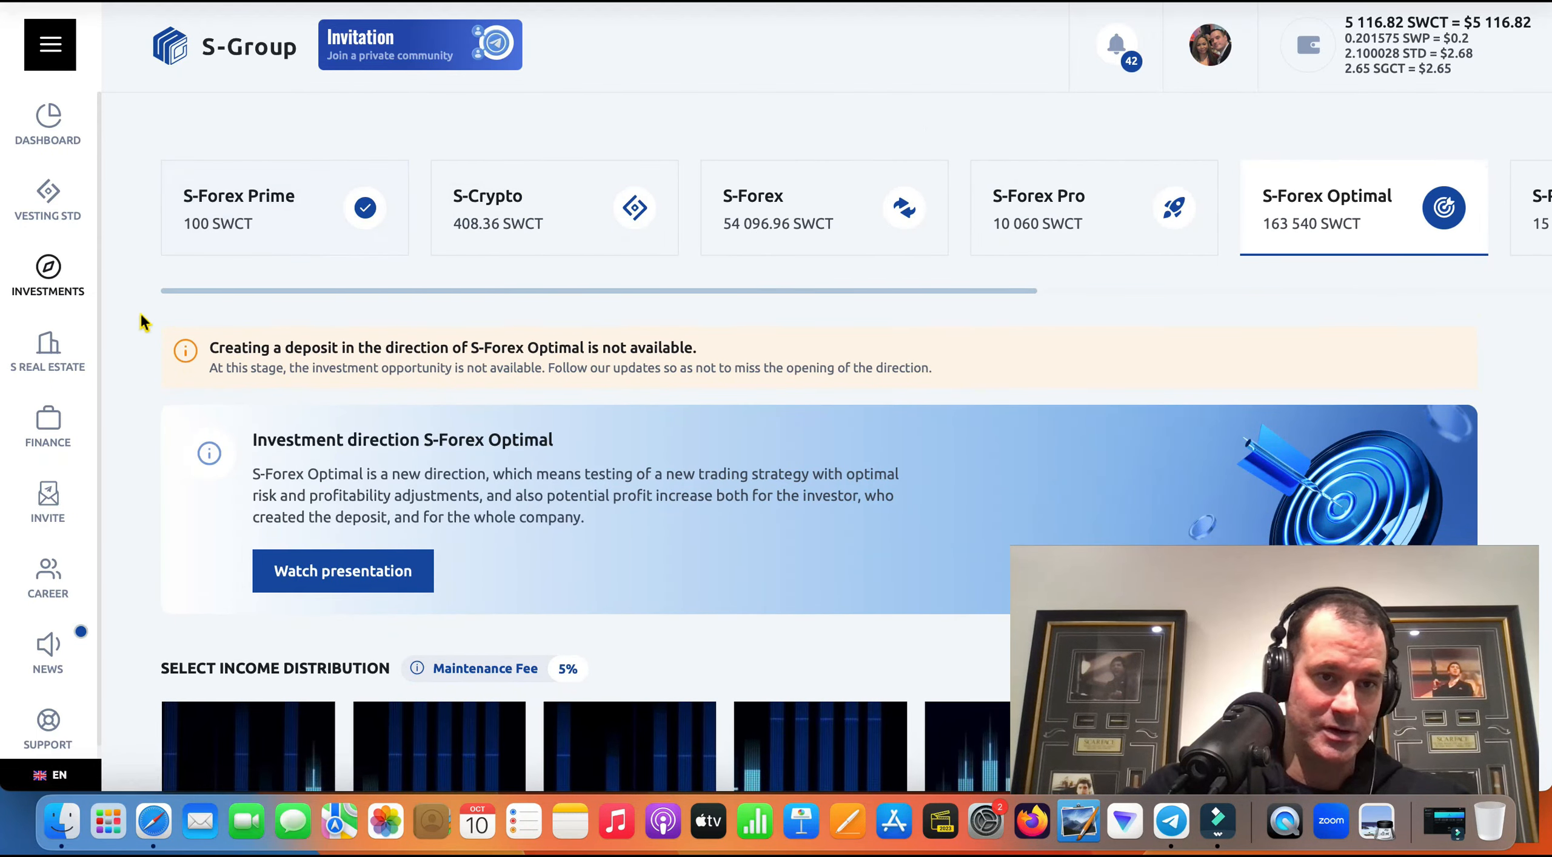
mouse_move(1384, 87)
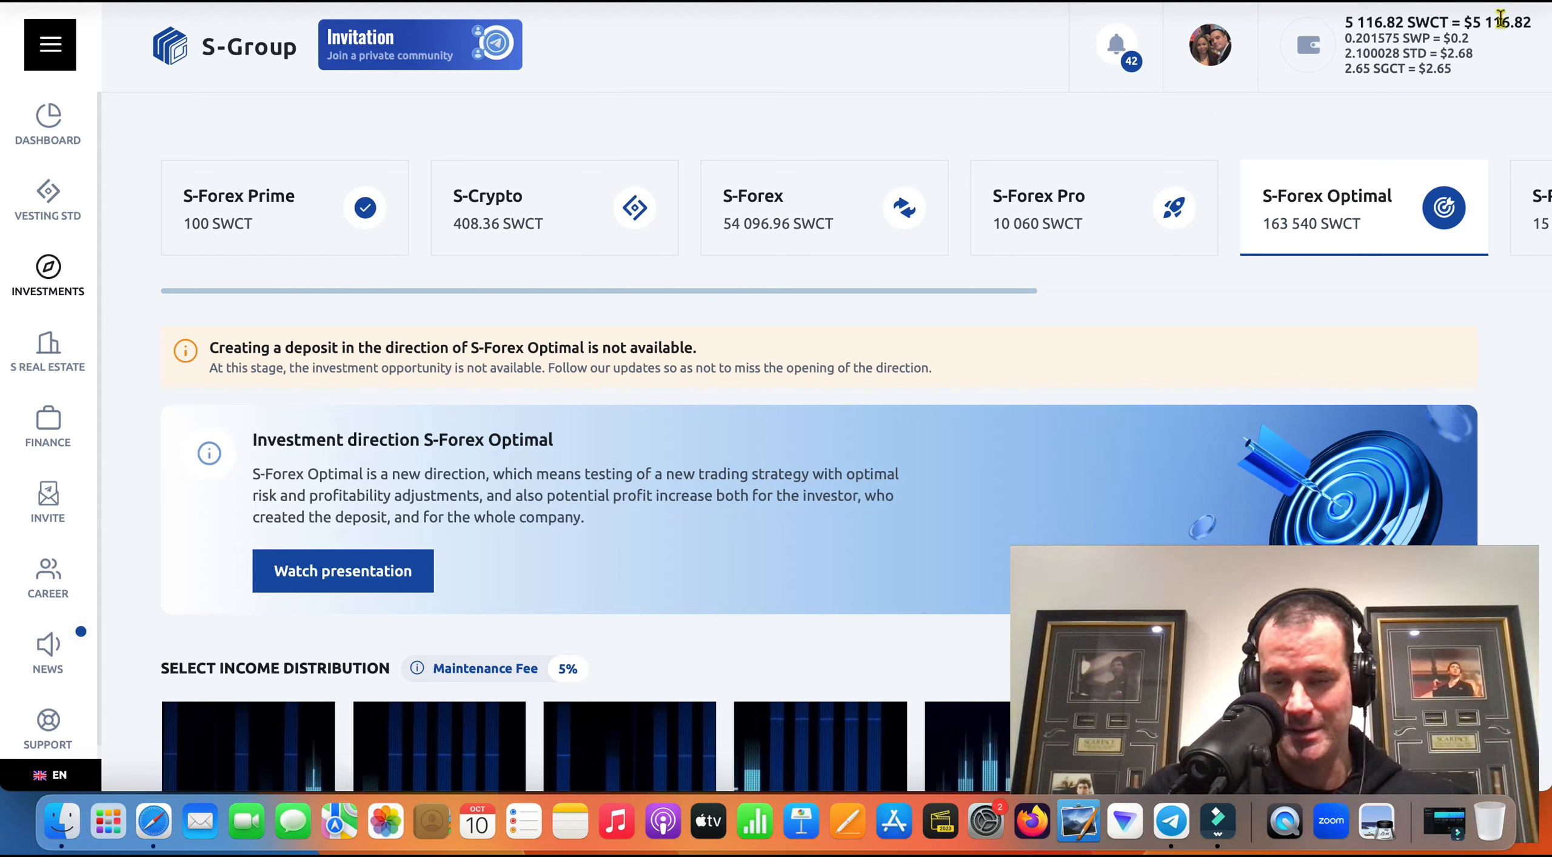
mouse_move(499, 264)
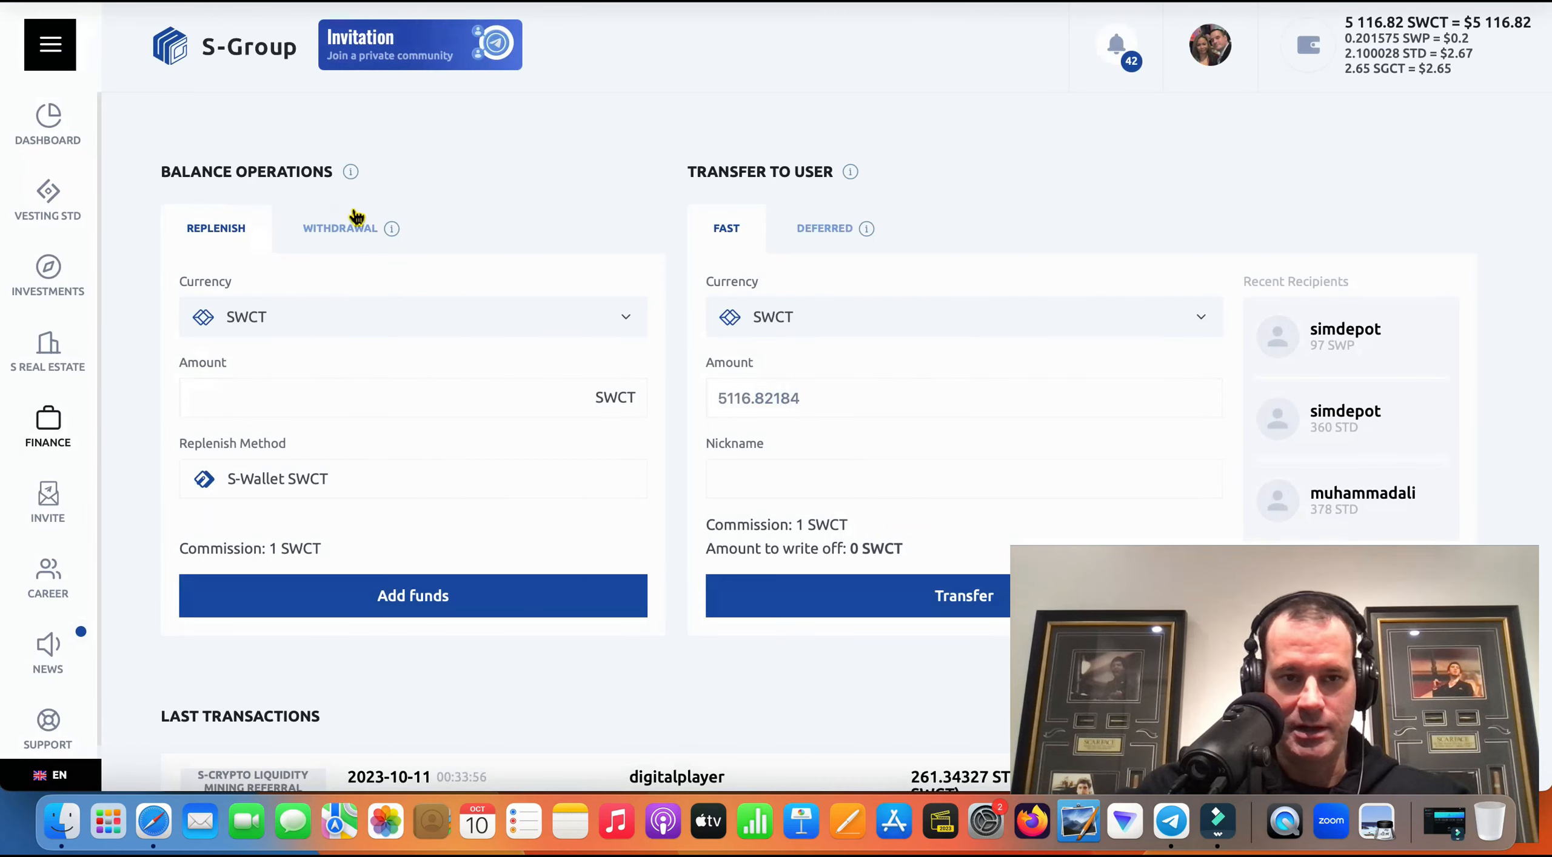
Switch to the S-Wallet dashboard showing a $5,897.78 total balance and SWCT, SGCT, SWP wallets
click(340, 228)
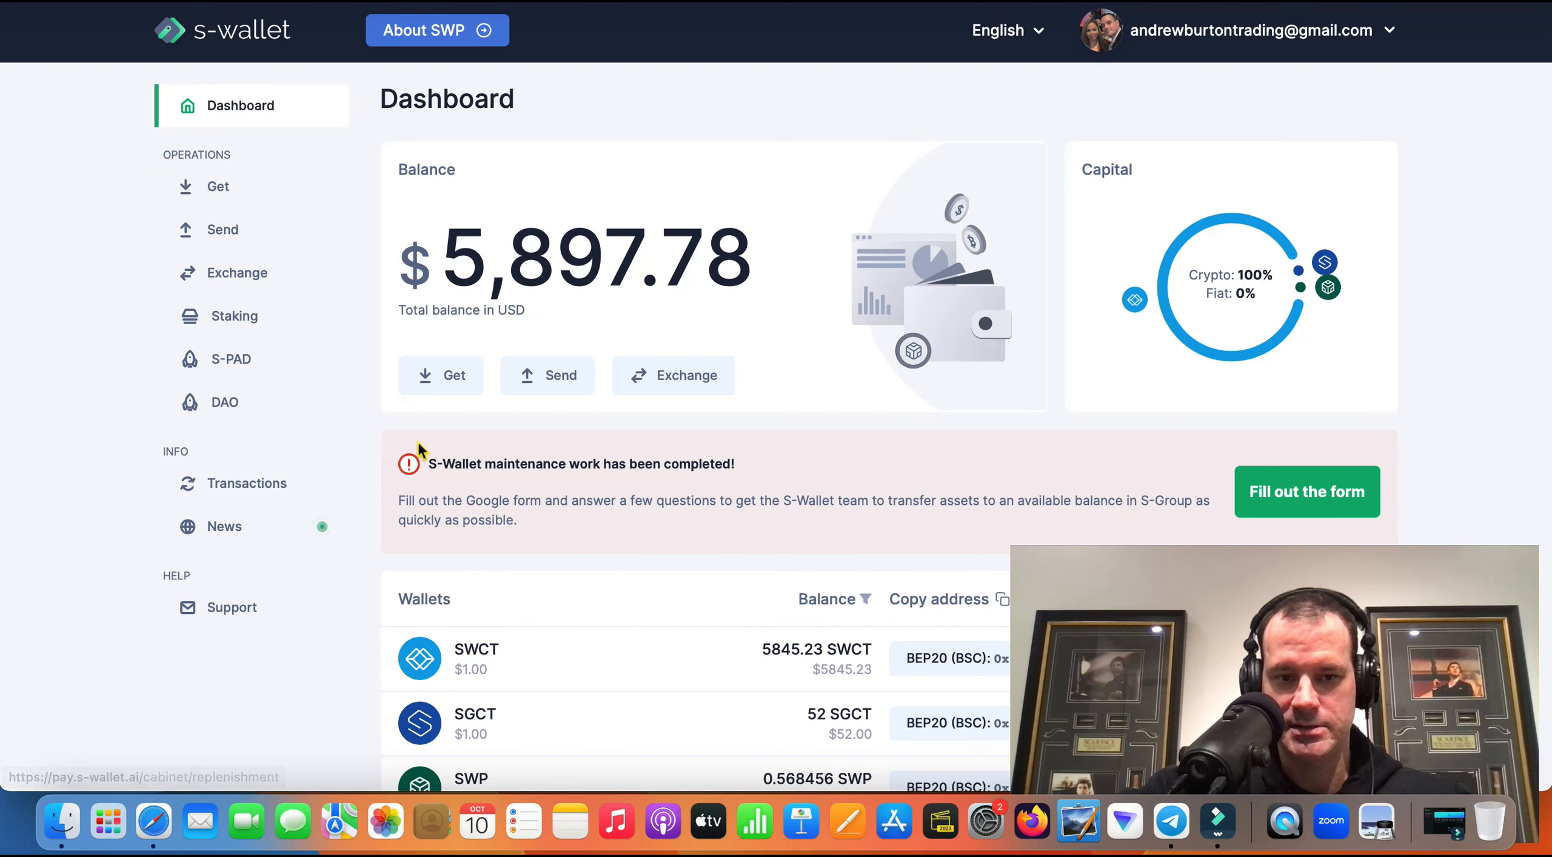
scroll(down, 3)
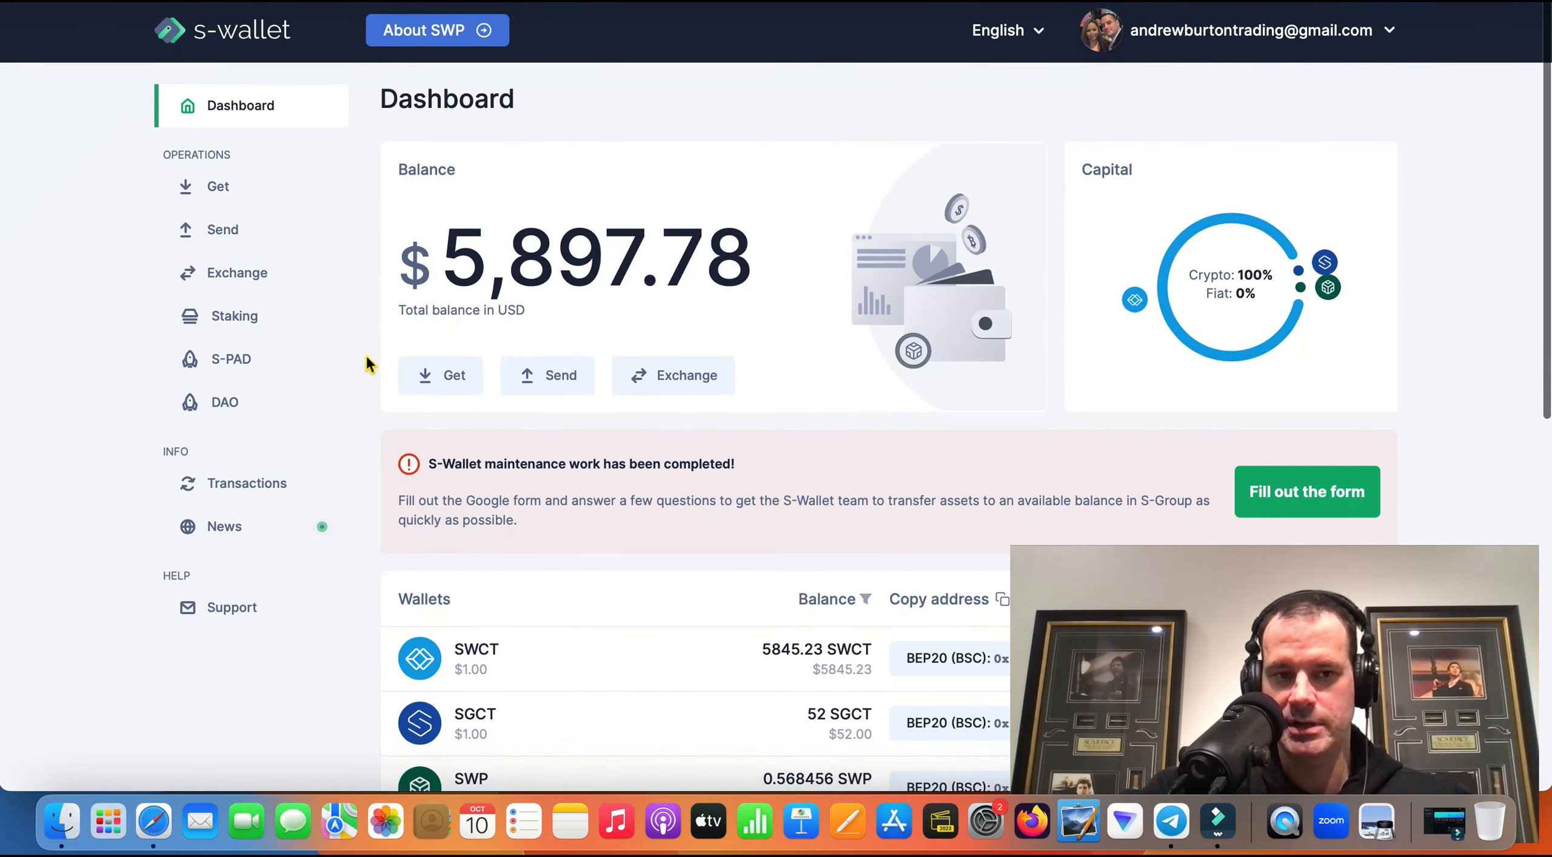
mouse_move(559, 666)
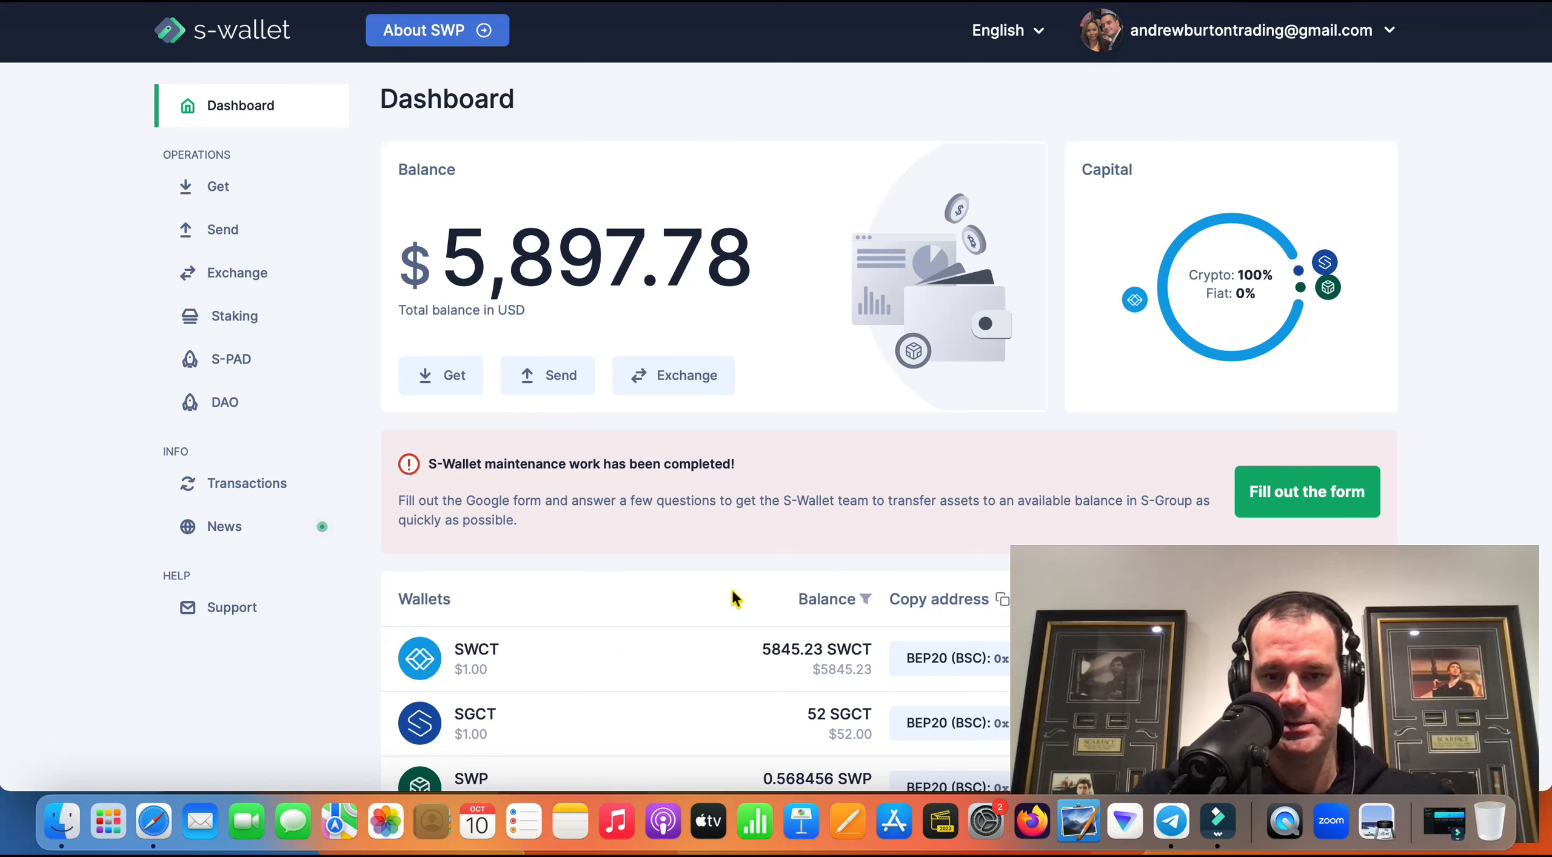
mouse_move(247, 483)
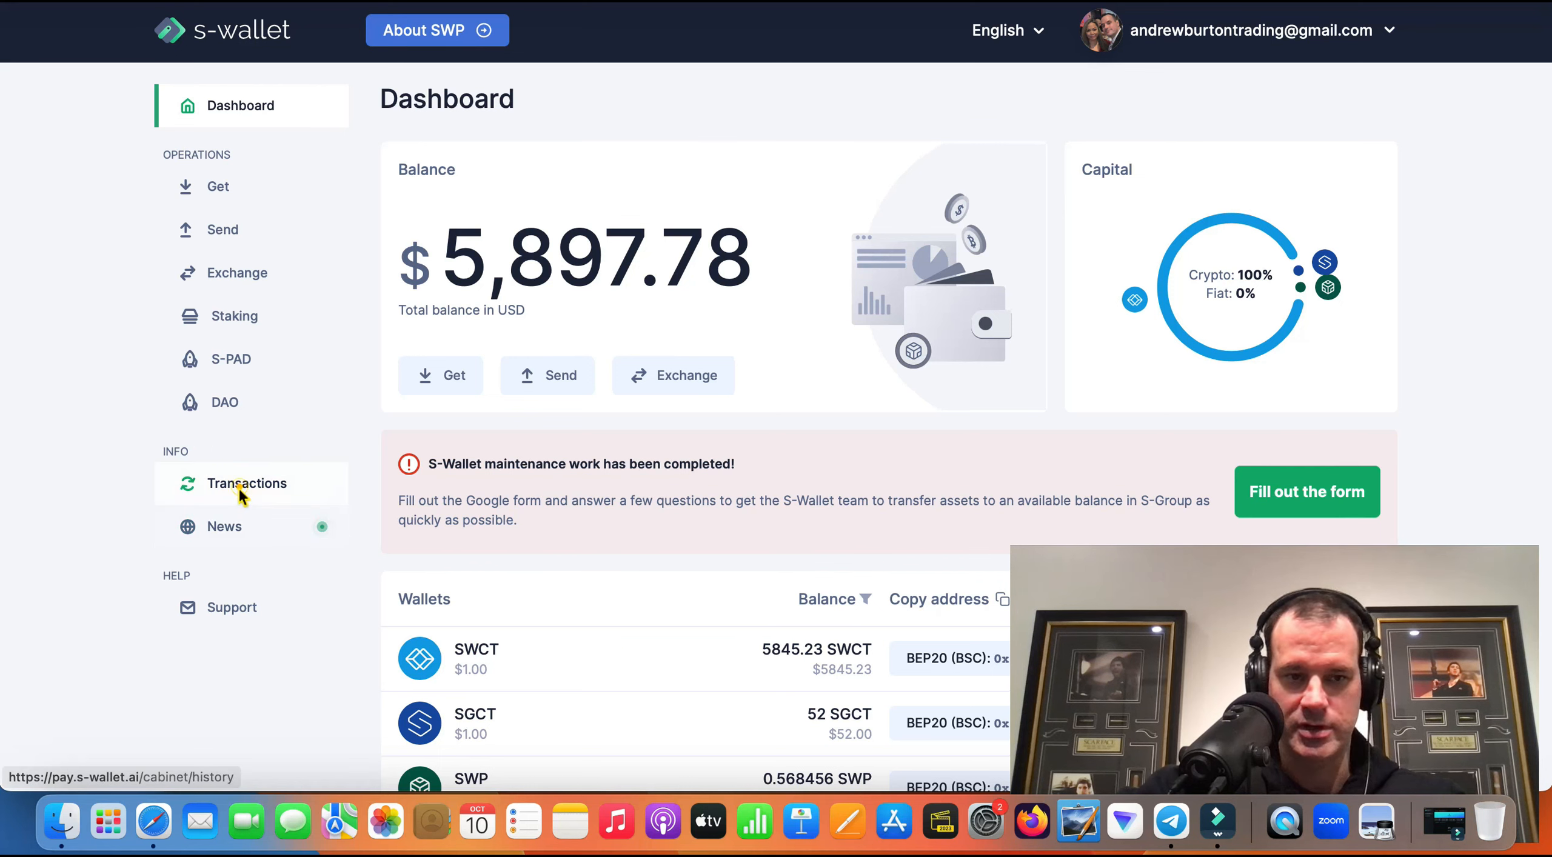
Review S-Wallet transaction history and the wallets list with SWCT balance and BEP20 addresses
click(245, 484)
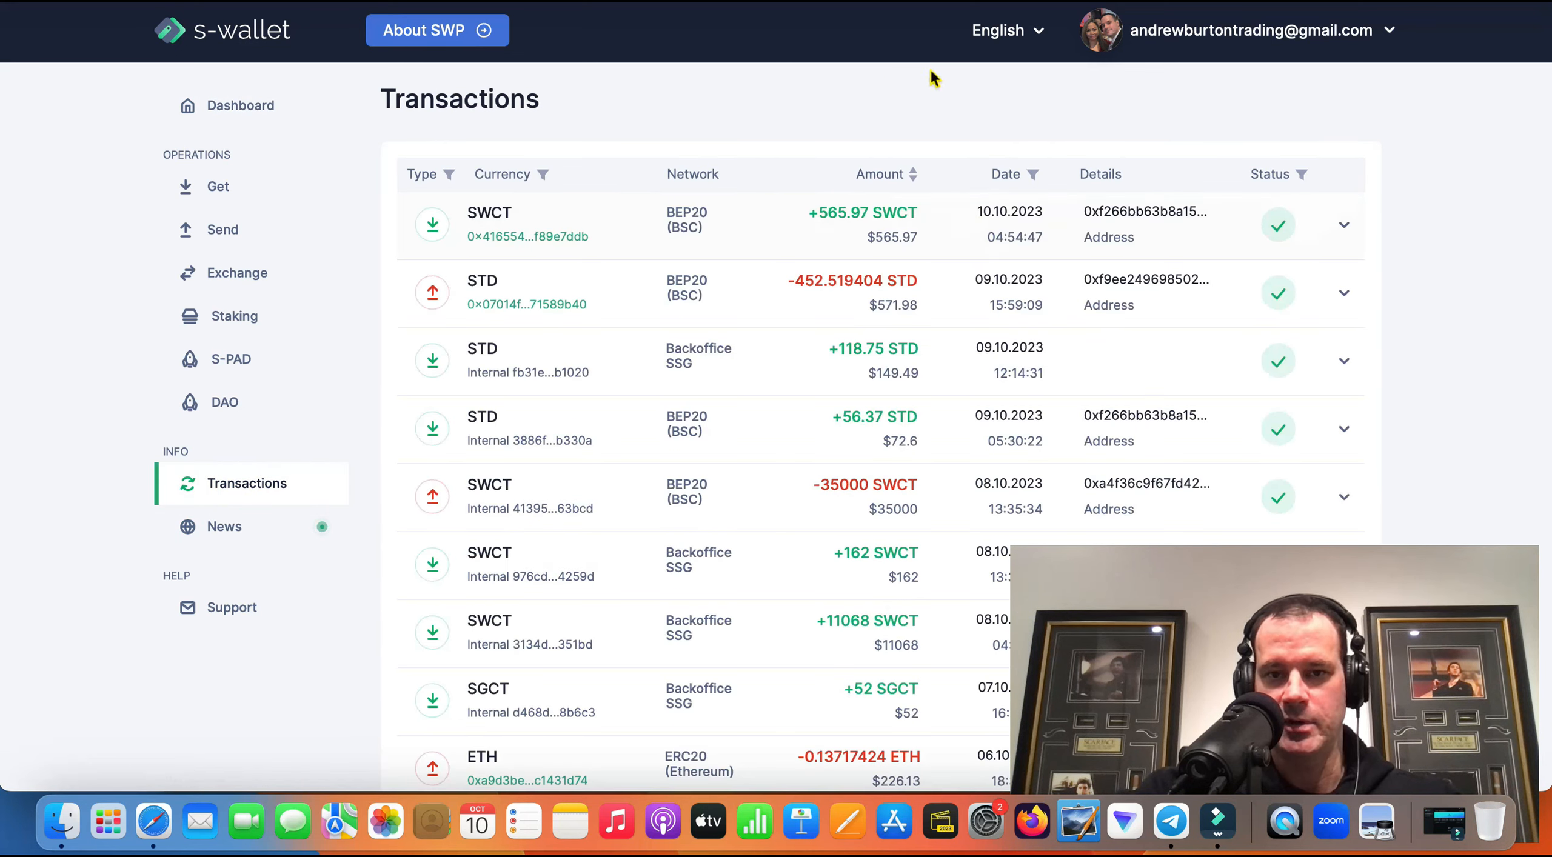
mouse_move(834, 298)
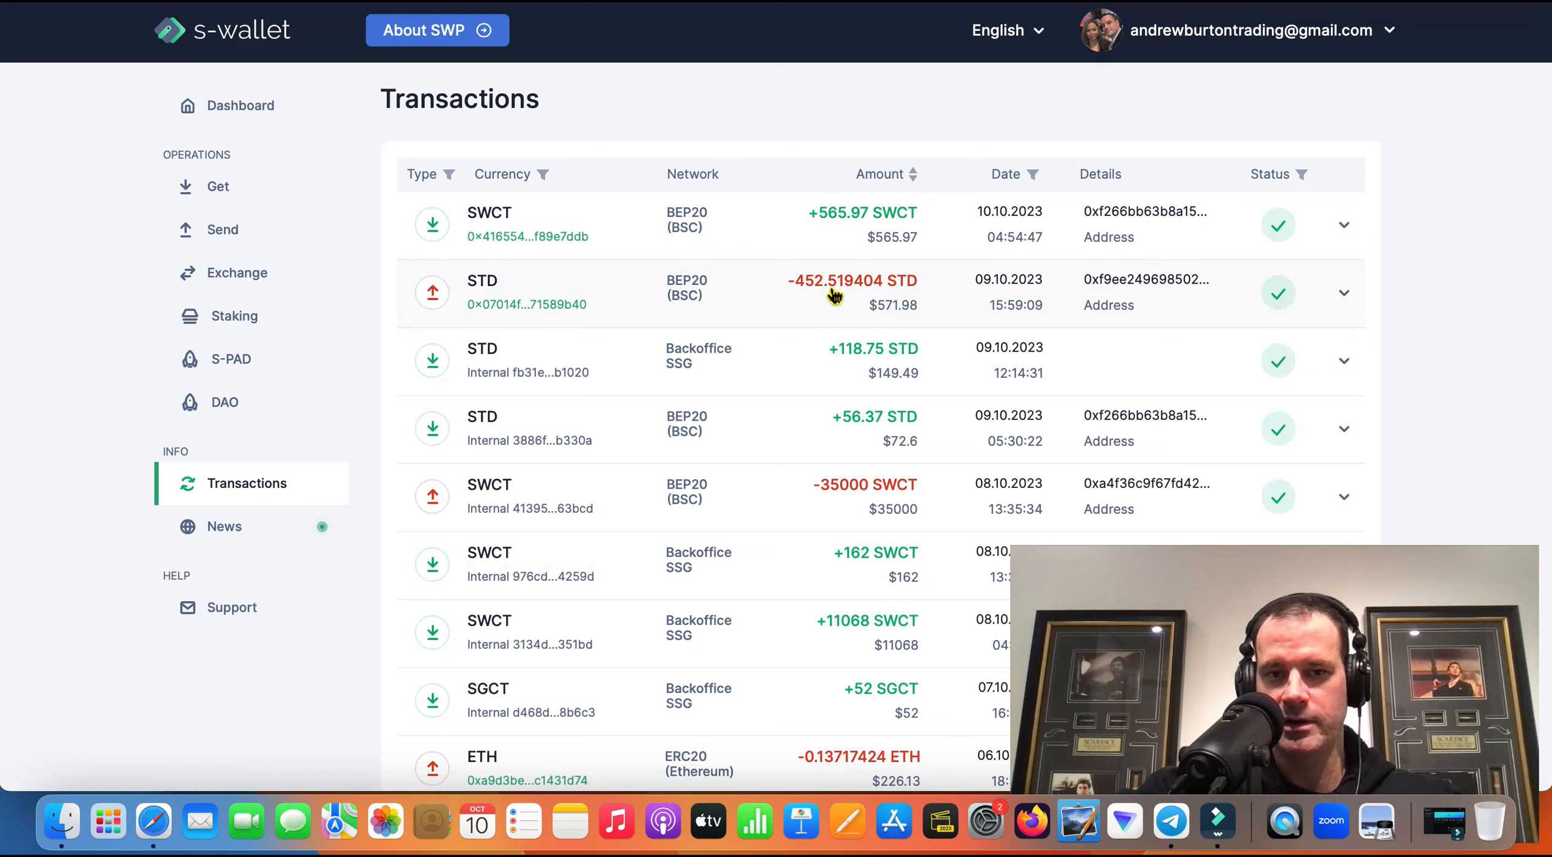
mouse_move(861, 302)
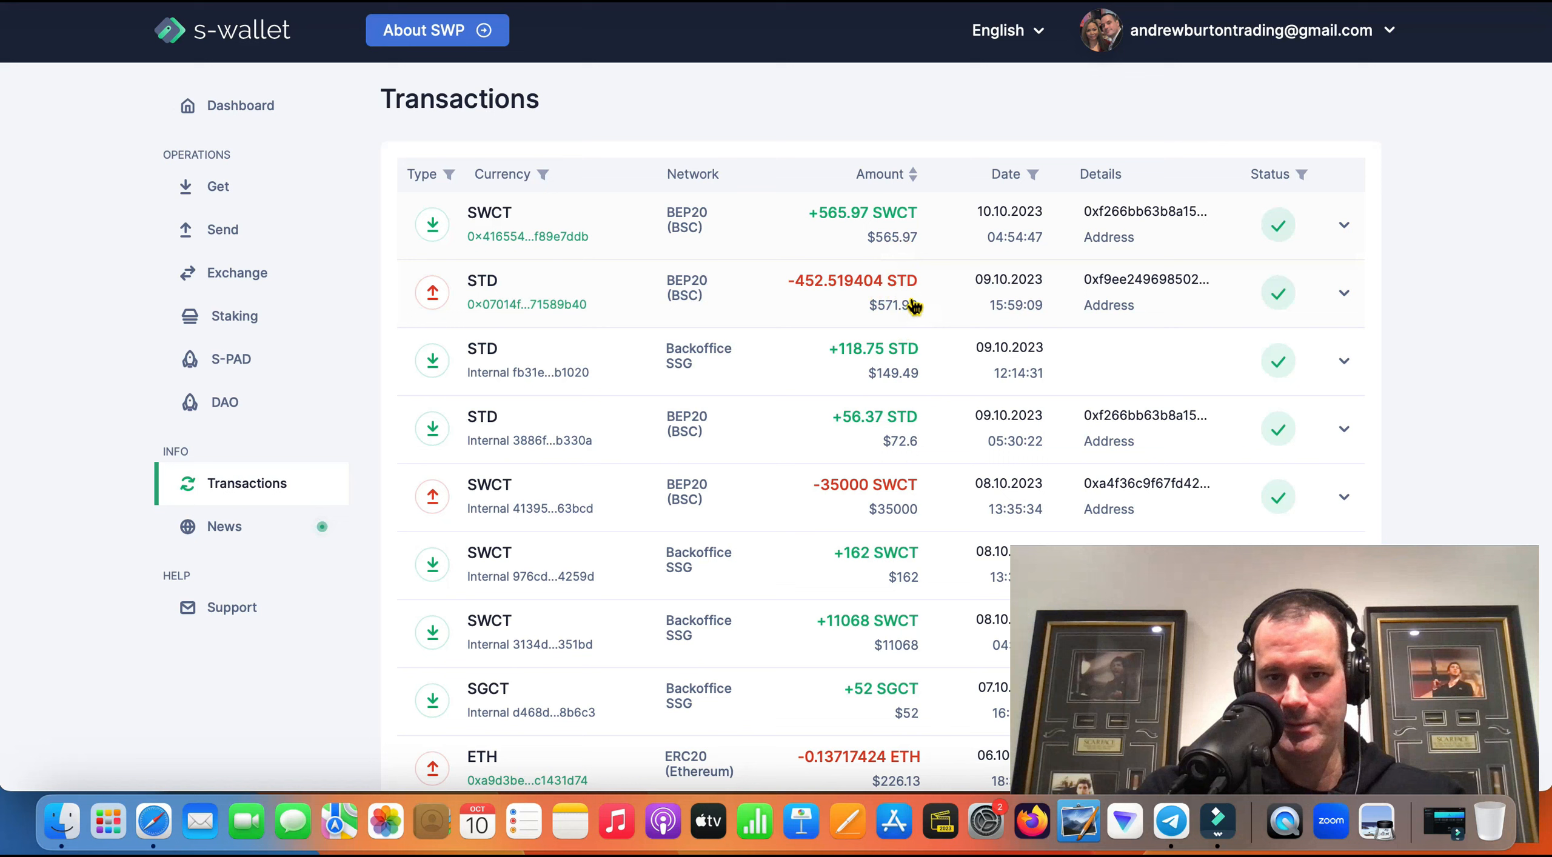
mouse_move(928, 282)
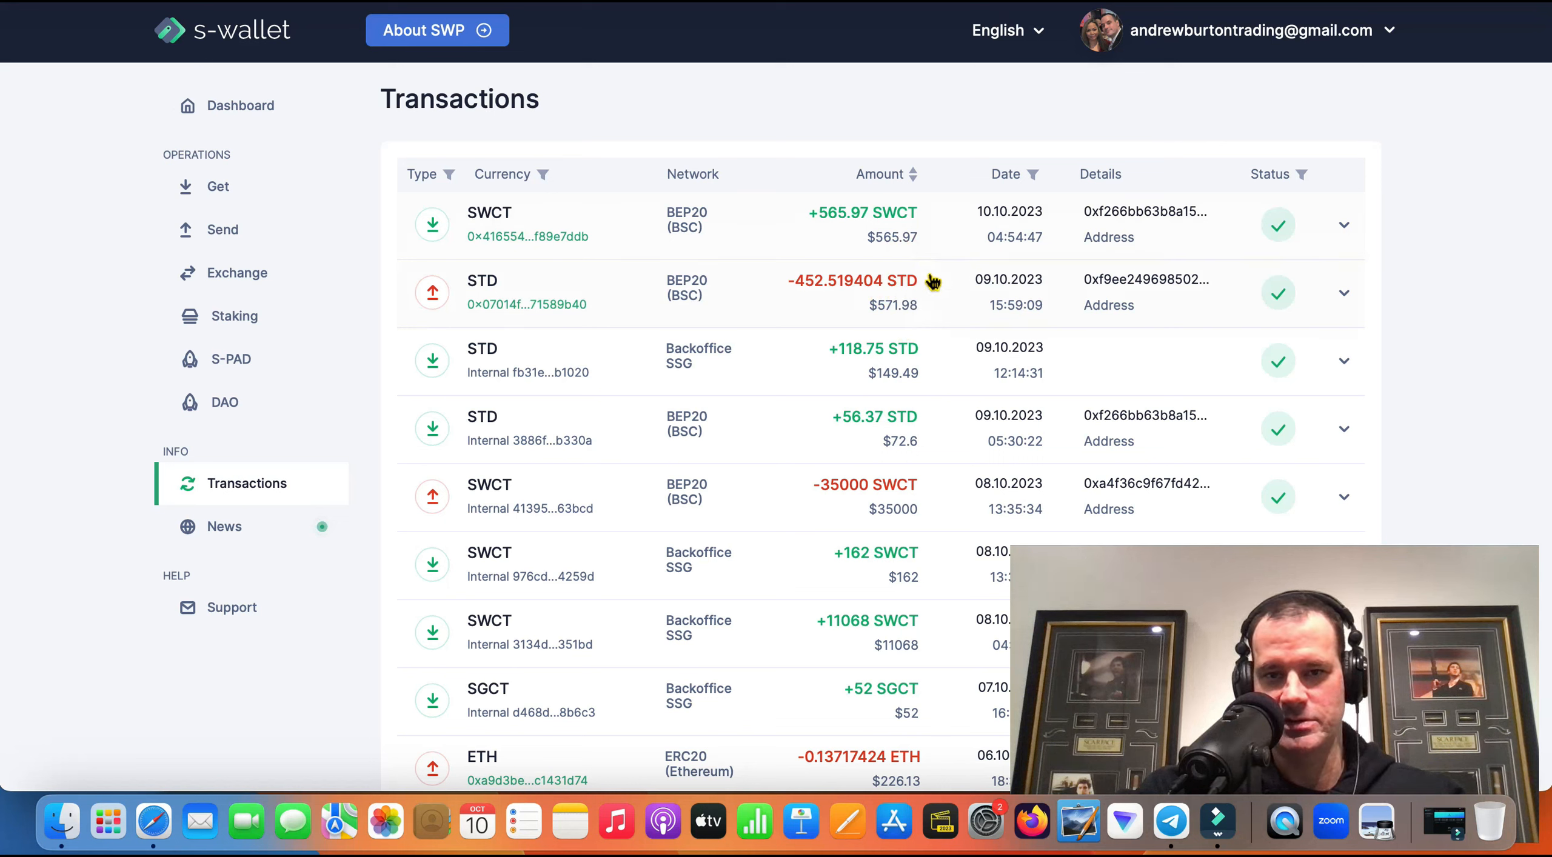
mouse_move(928, 263)
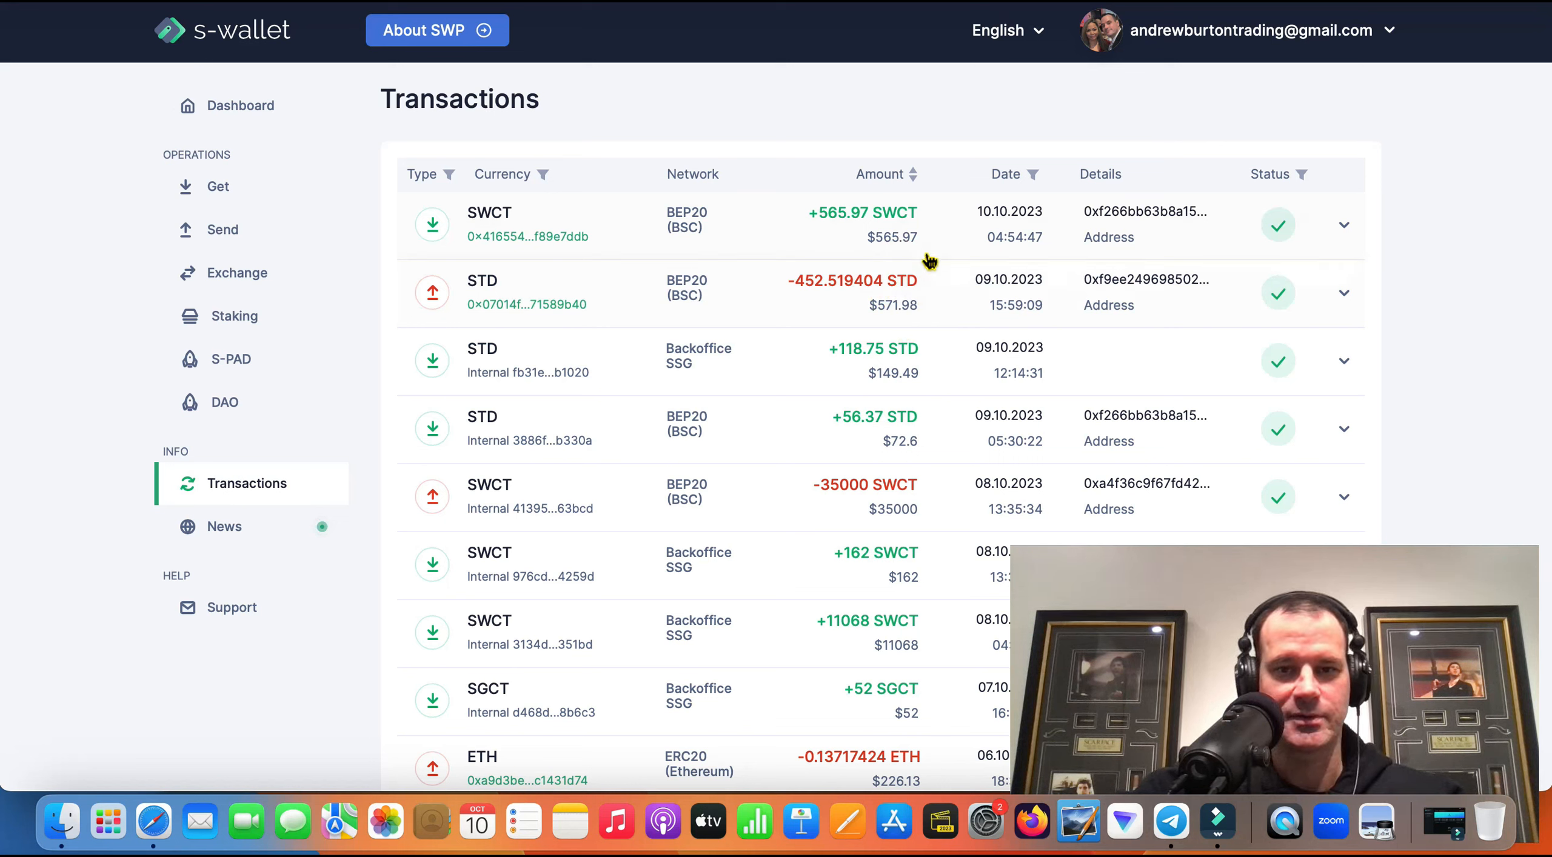
mouse_move(899, 299)
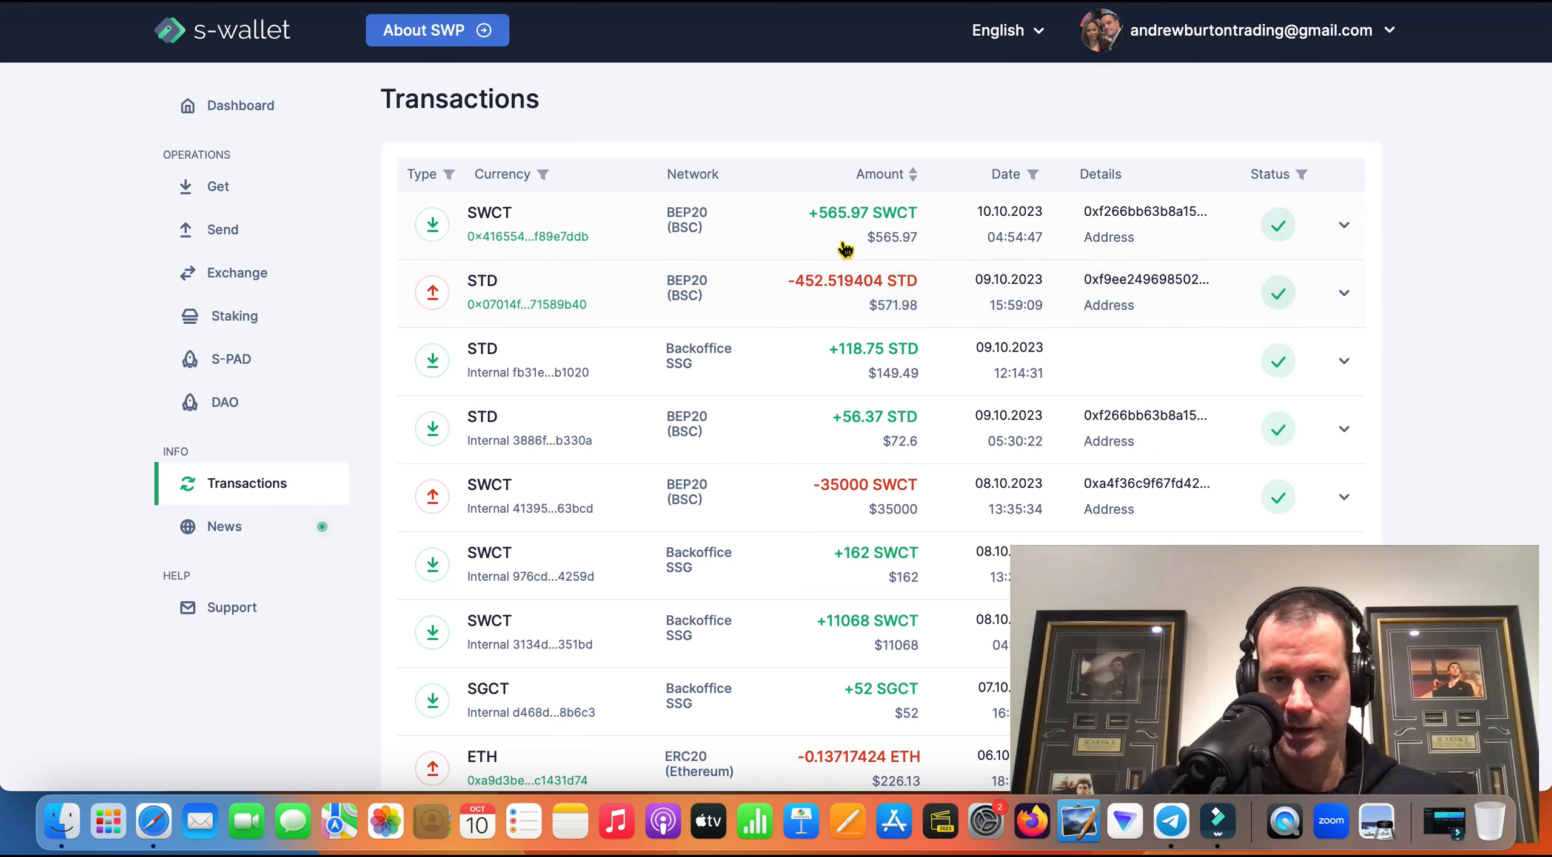
mouse_move(881, 260)
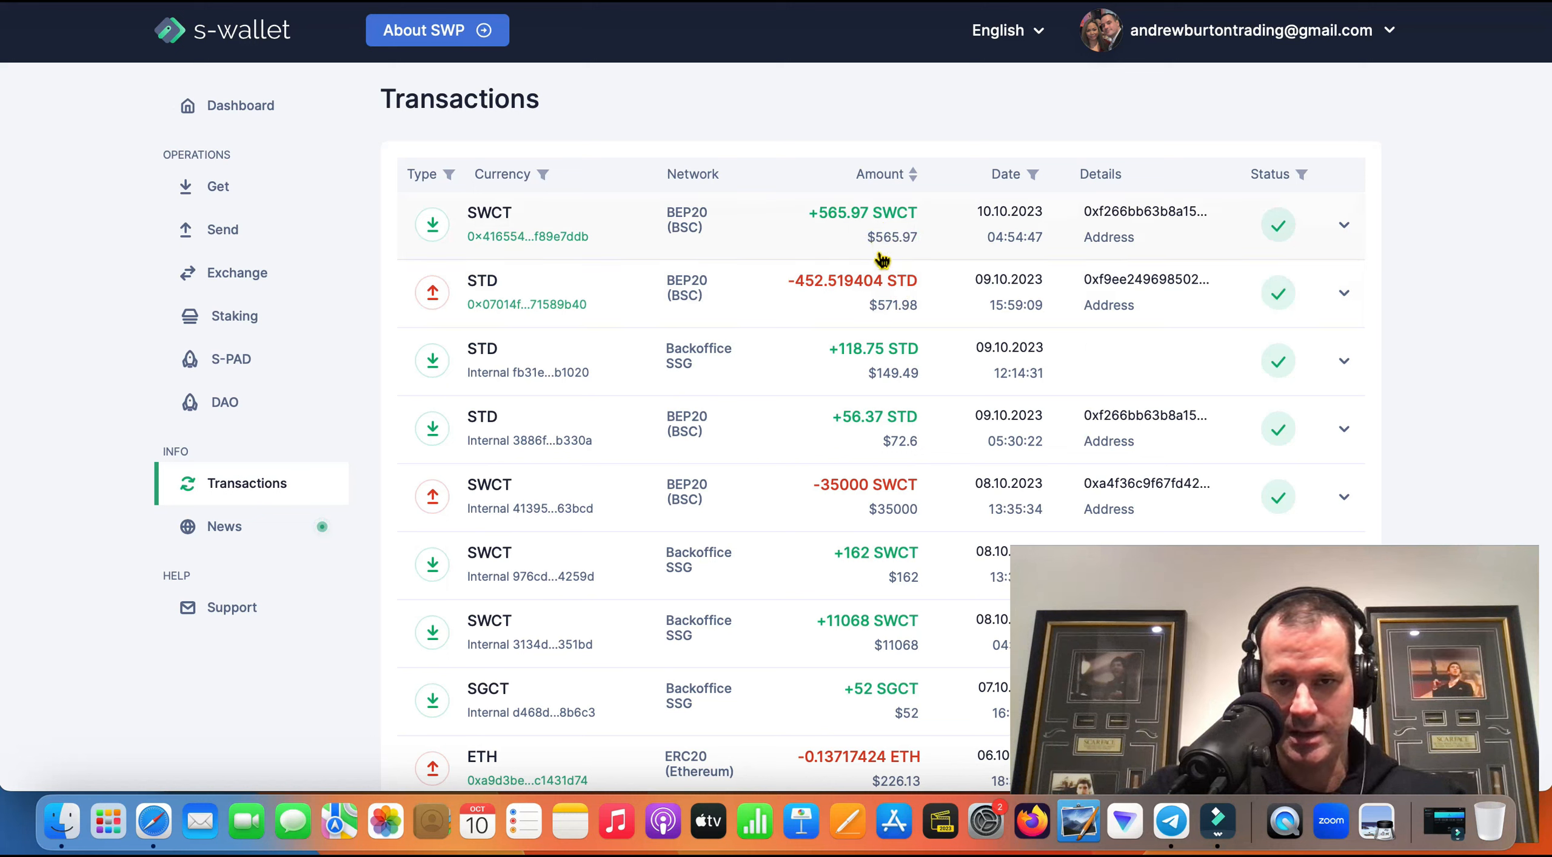
mouse_move(881, 319)
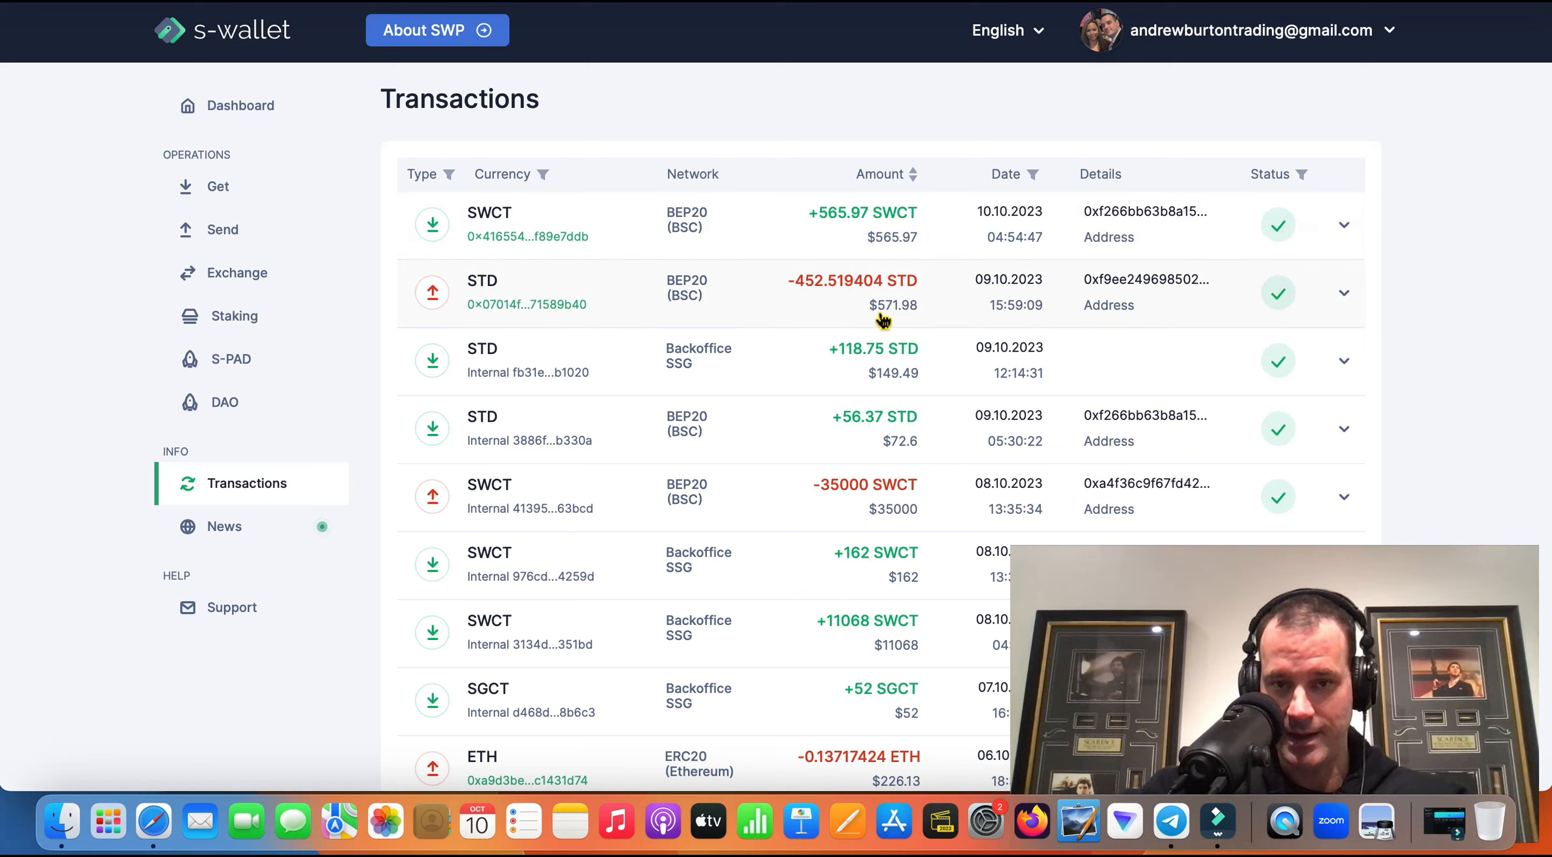
mouse_move(882, 252)
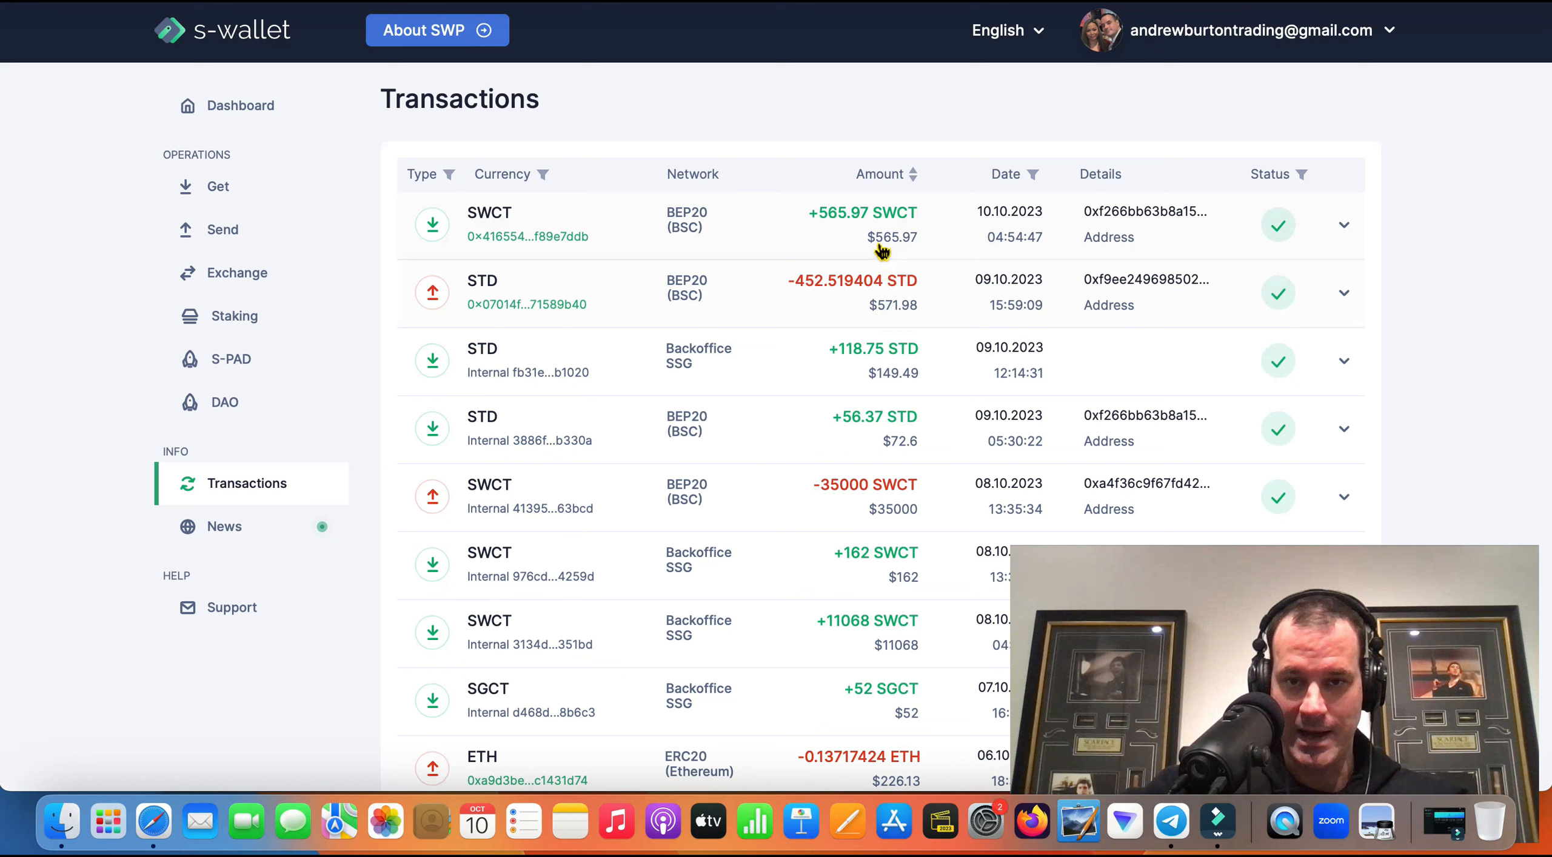
mouse_move(890, 249)
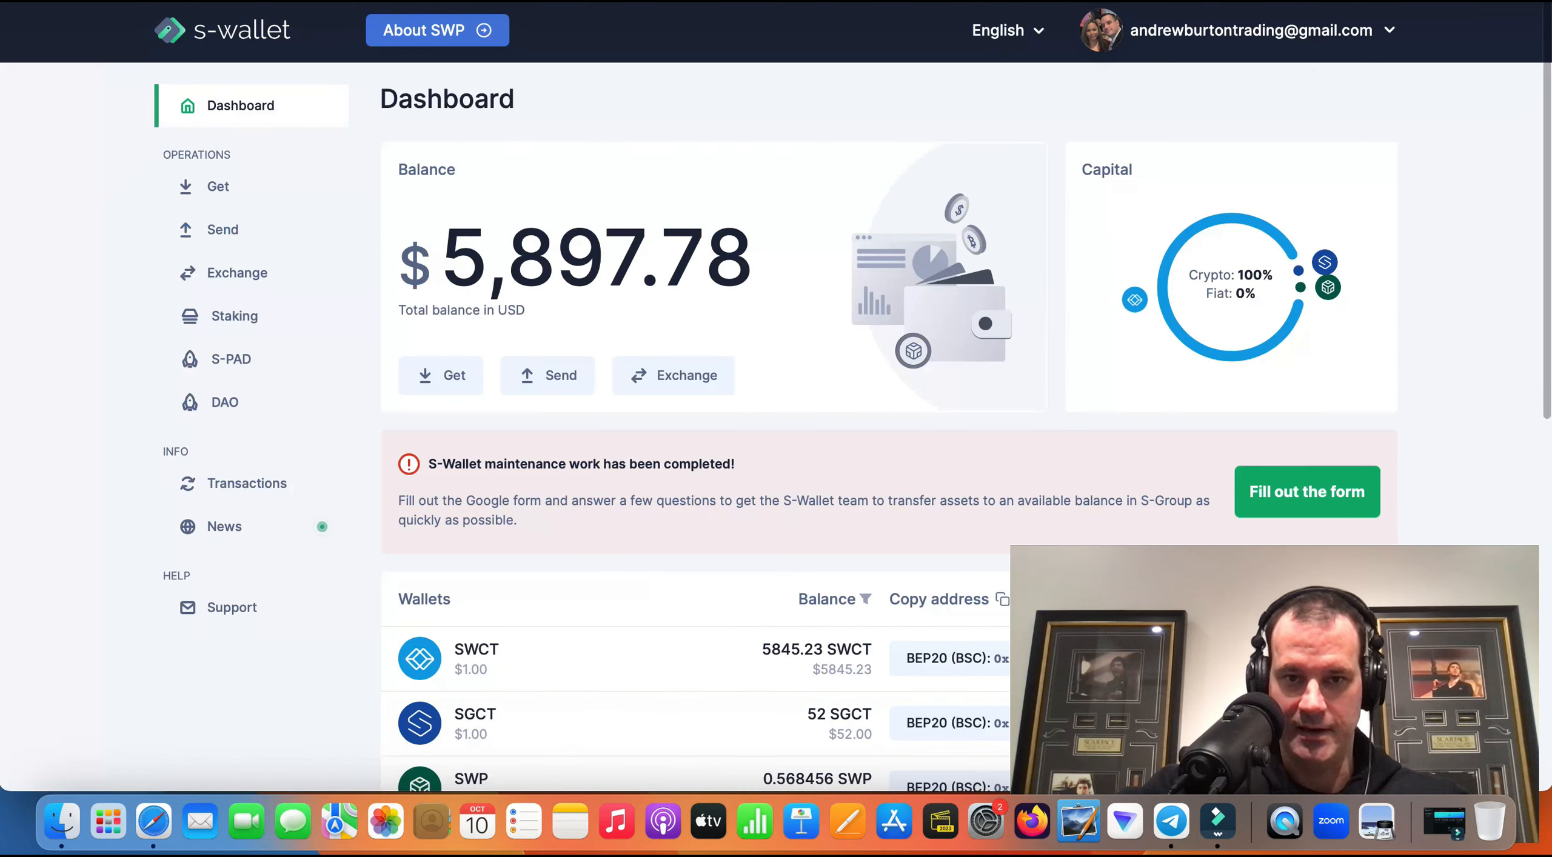
scroll(down, 3)
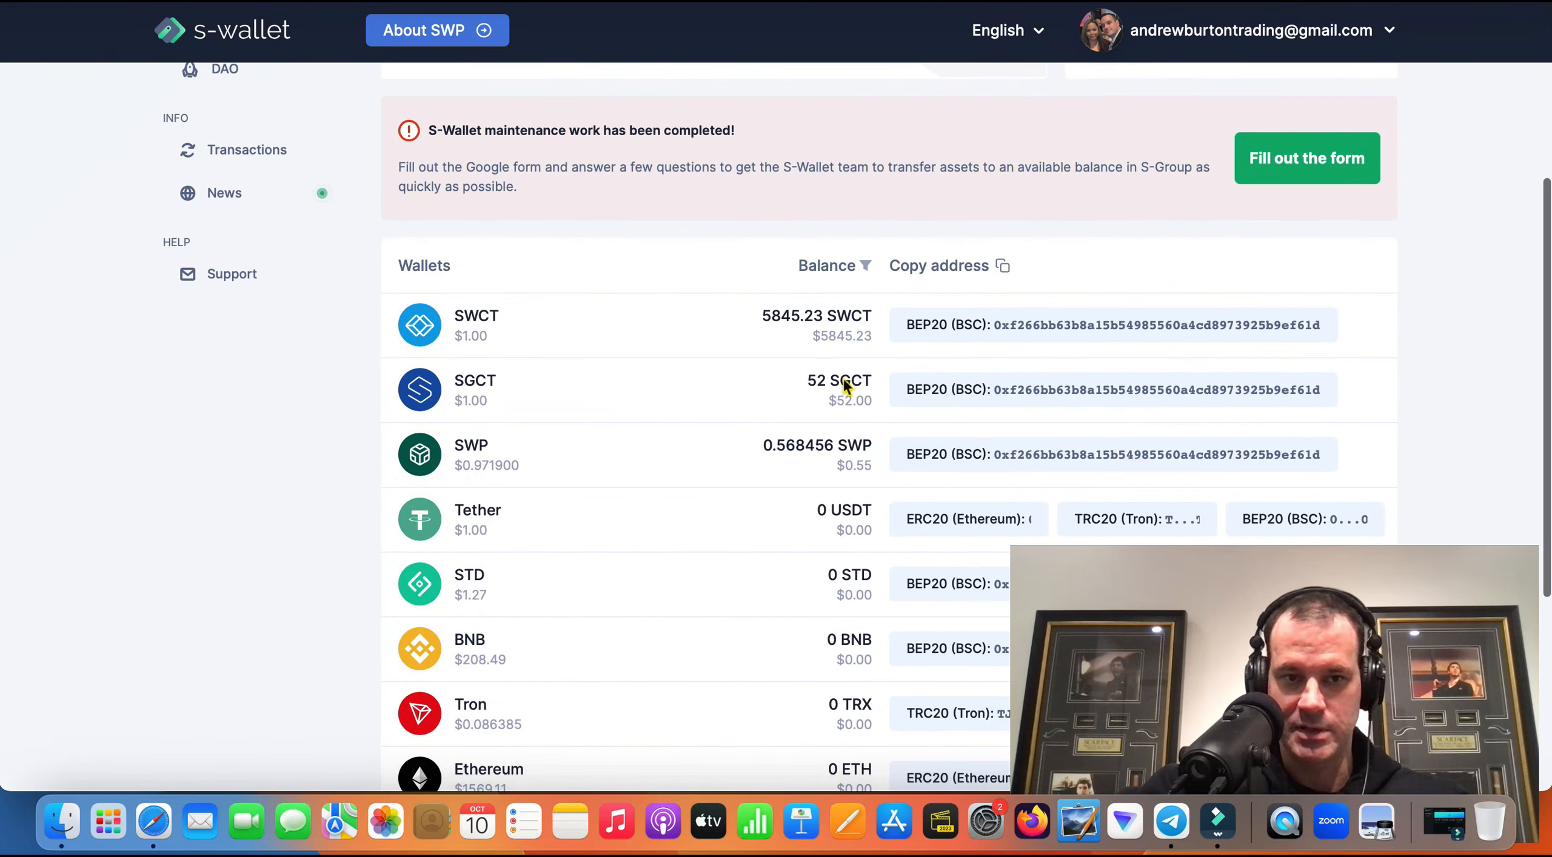
click(1111, 325)
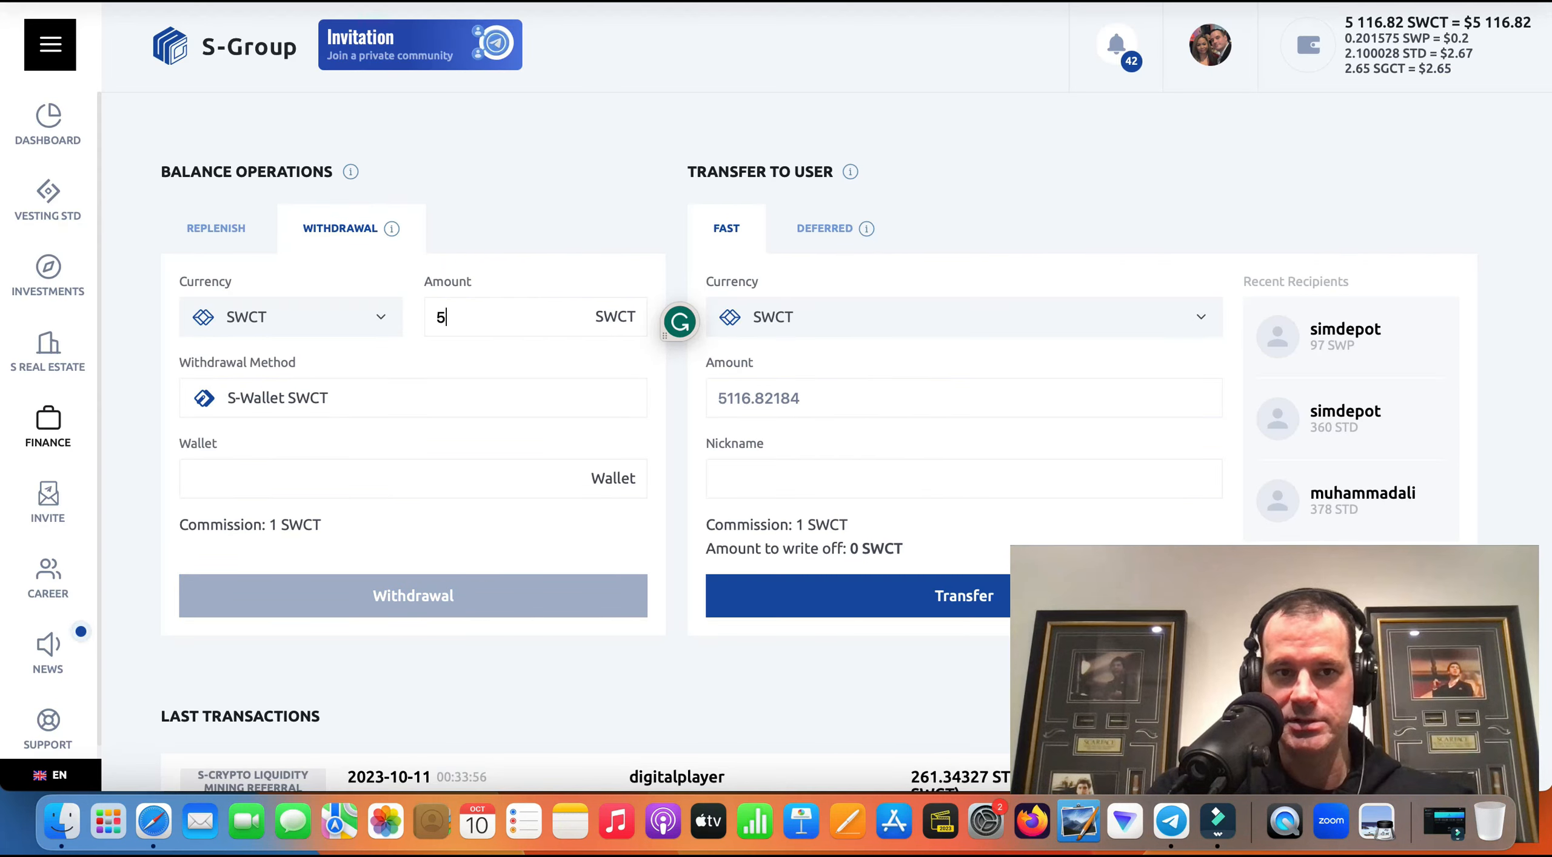
text(115)
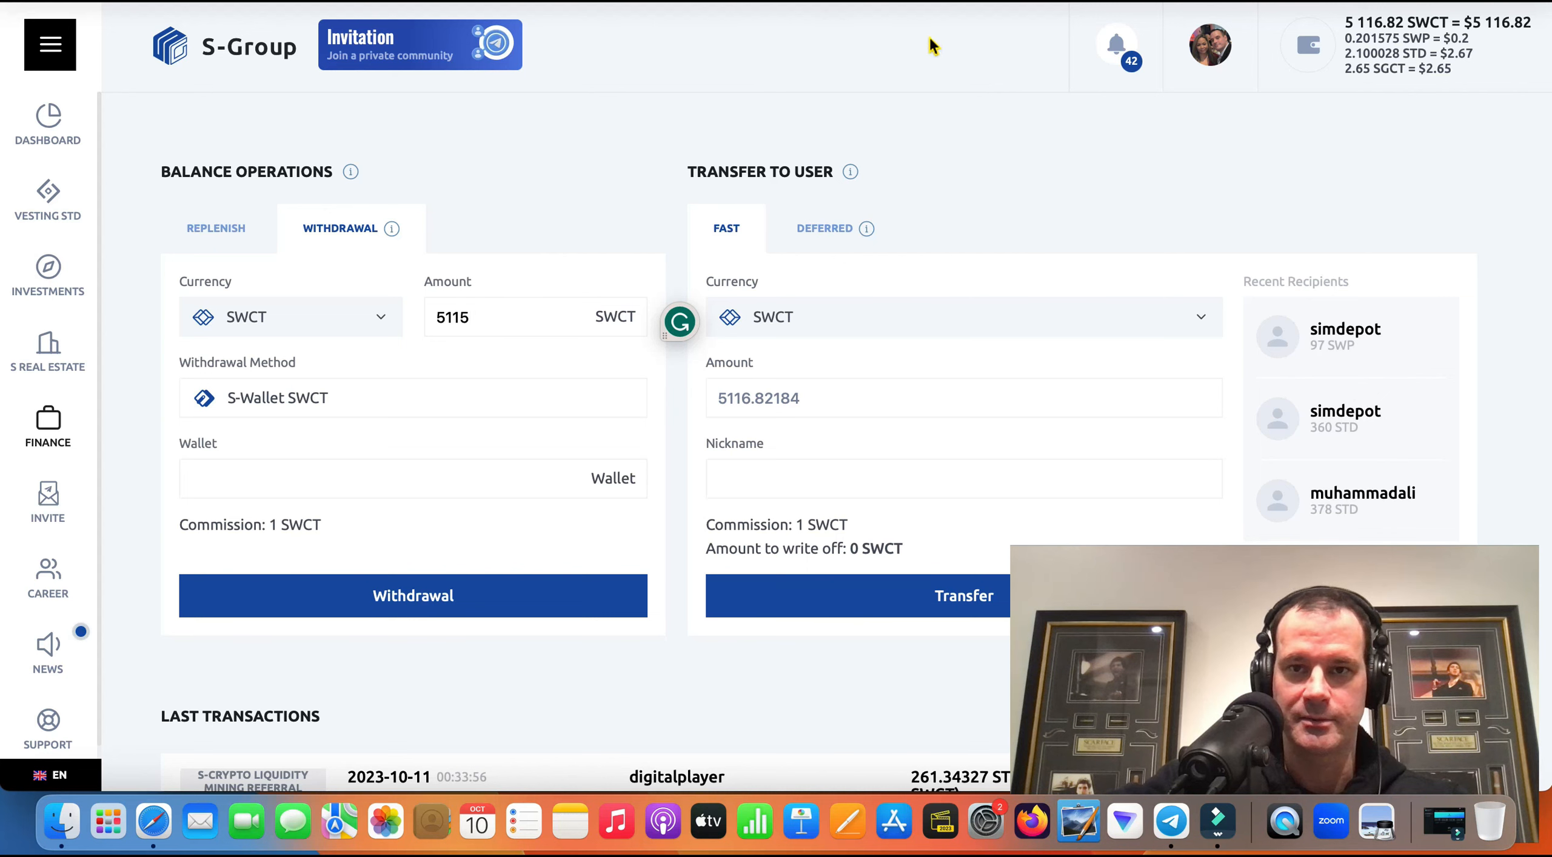
mouse_move(769, 26)
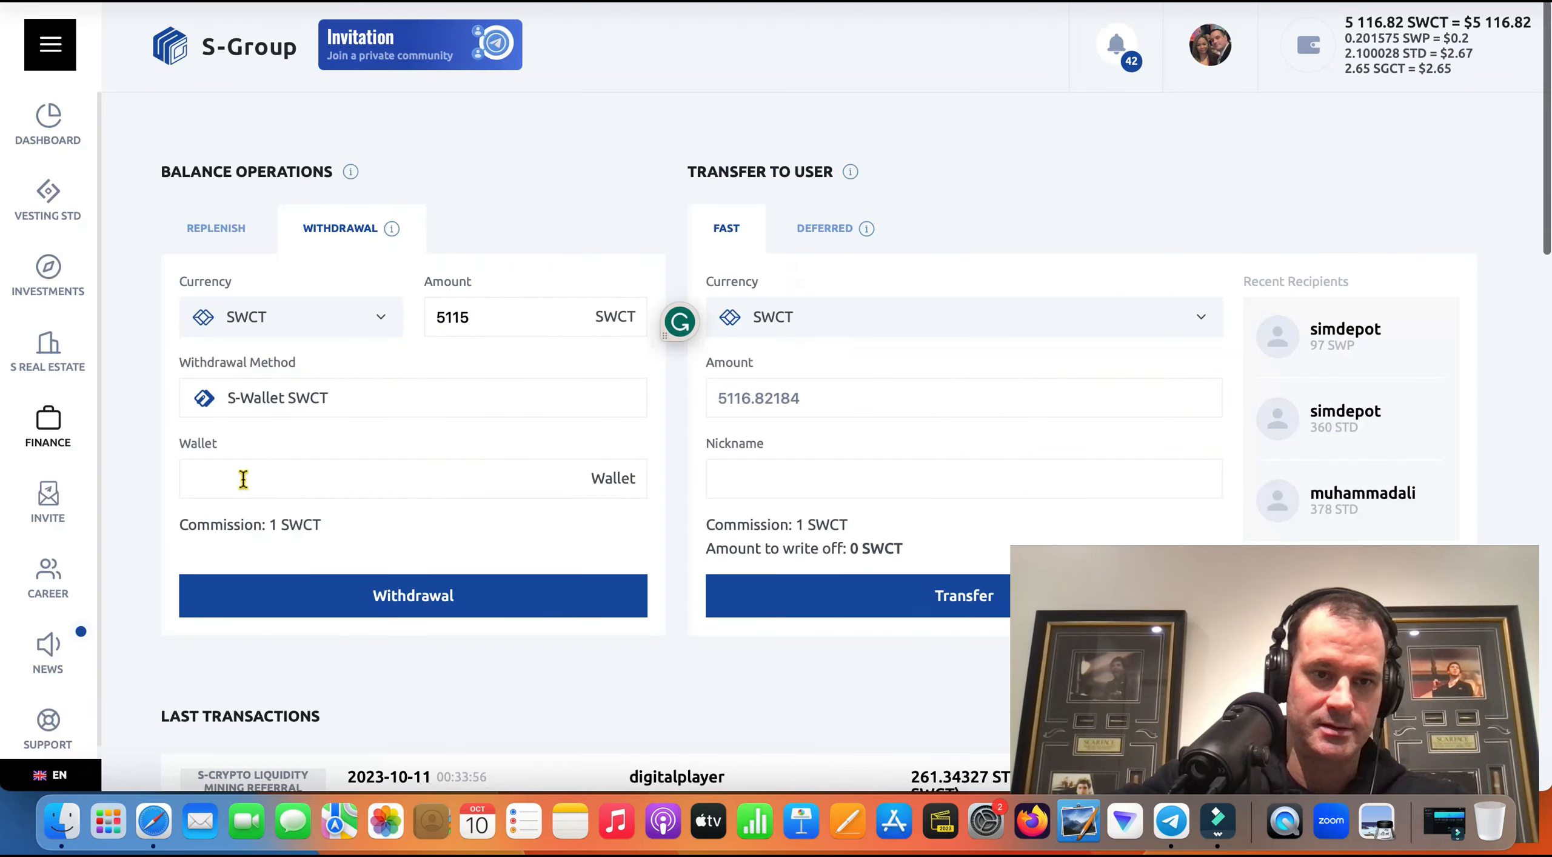
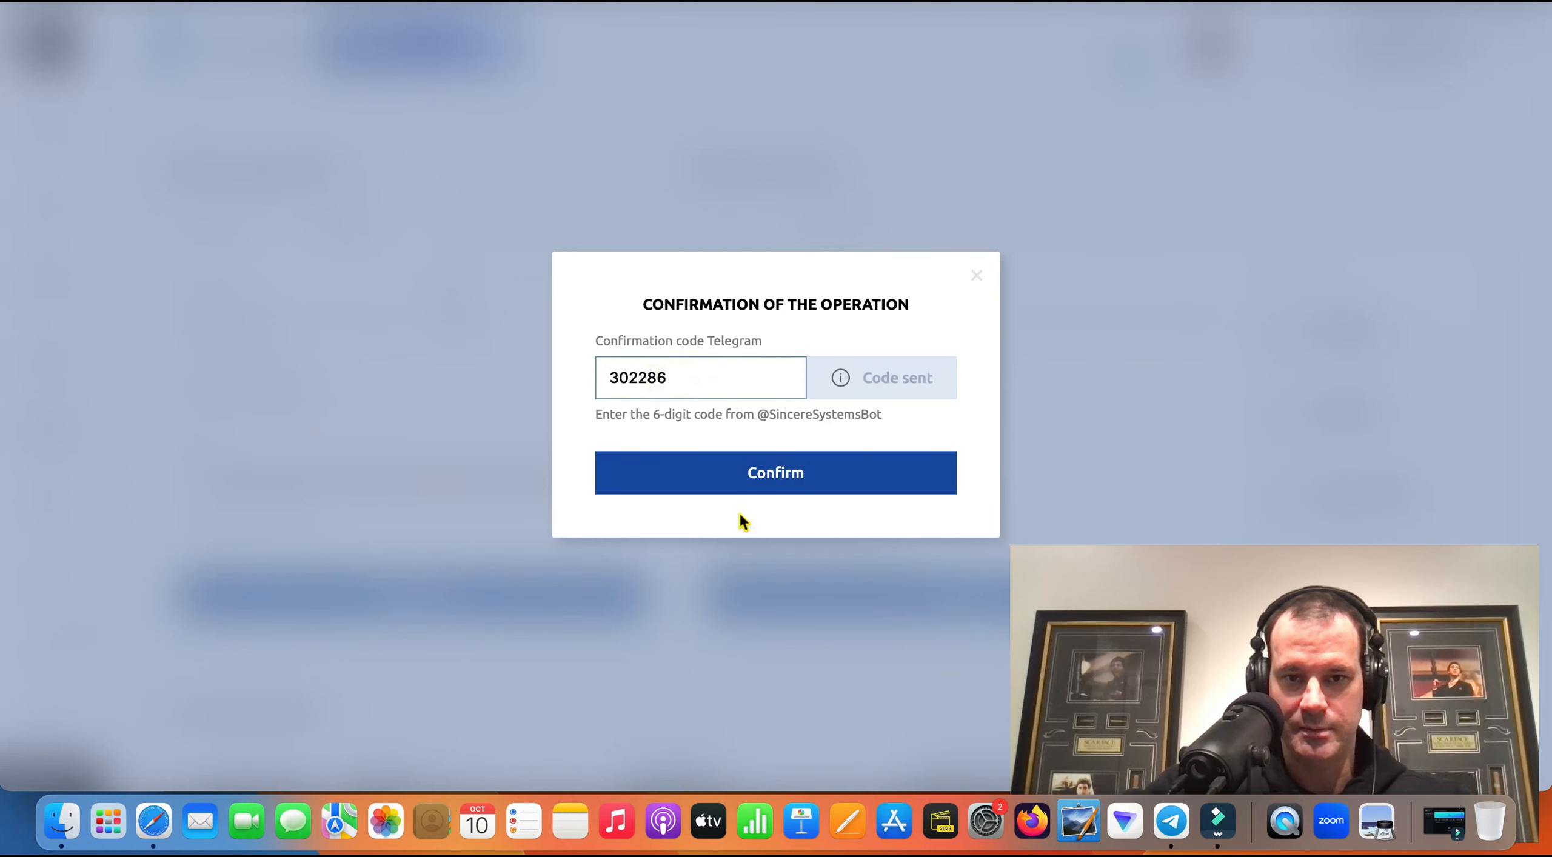
click(775, 473)
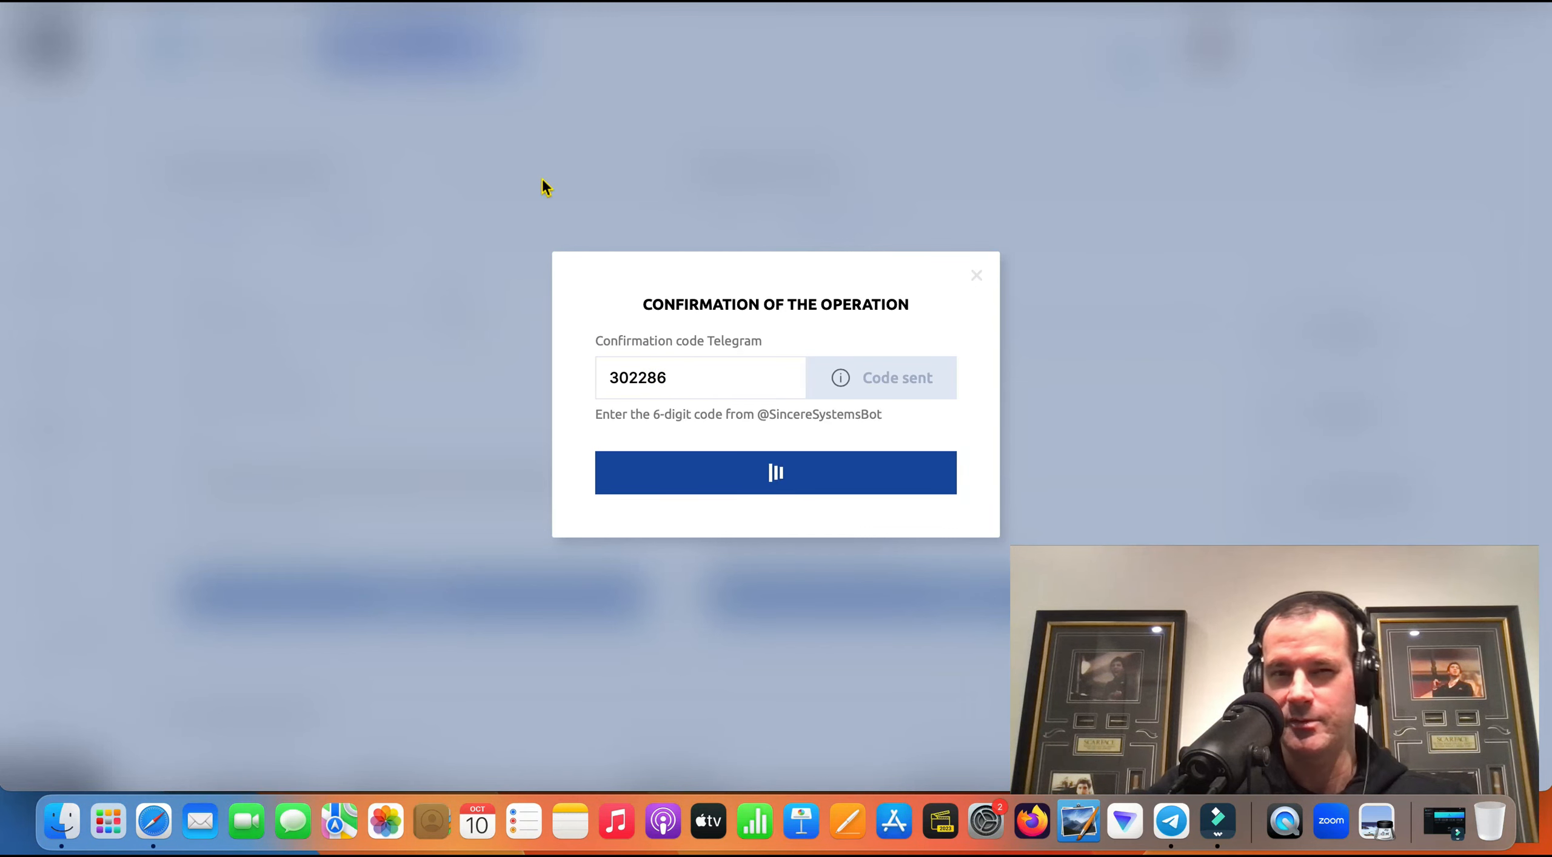
click(775, 472)
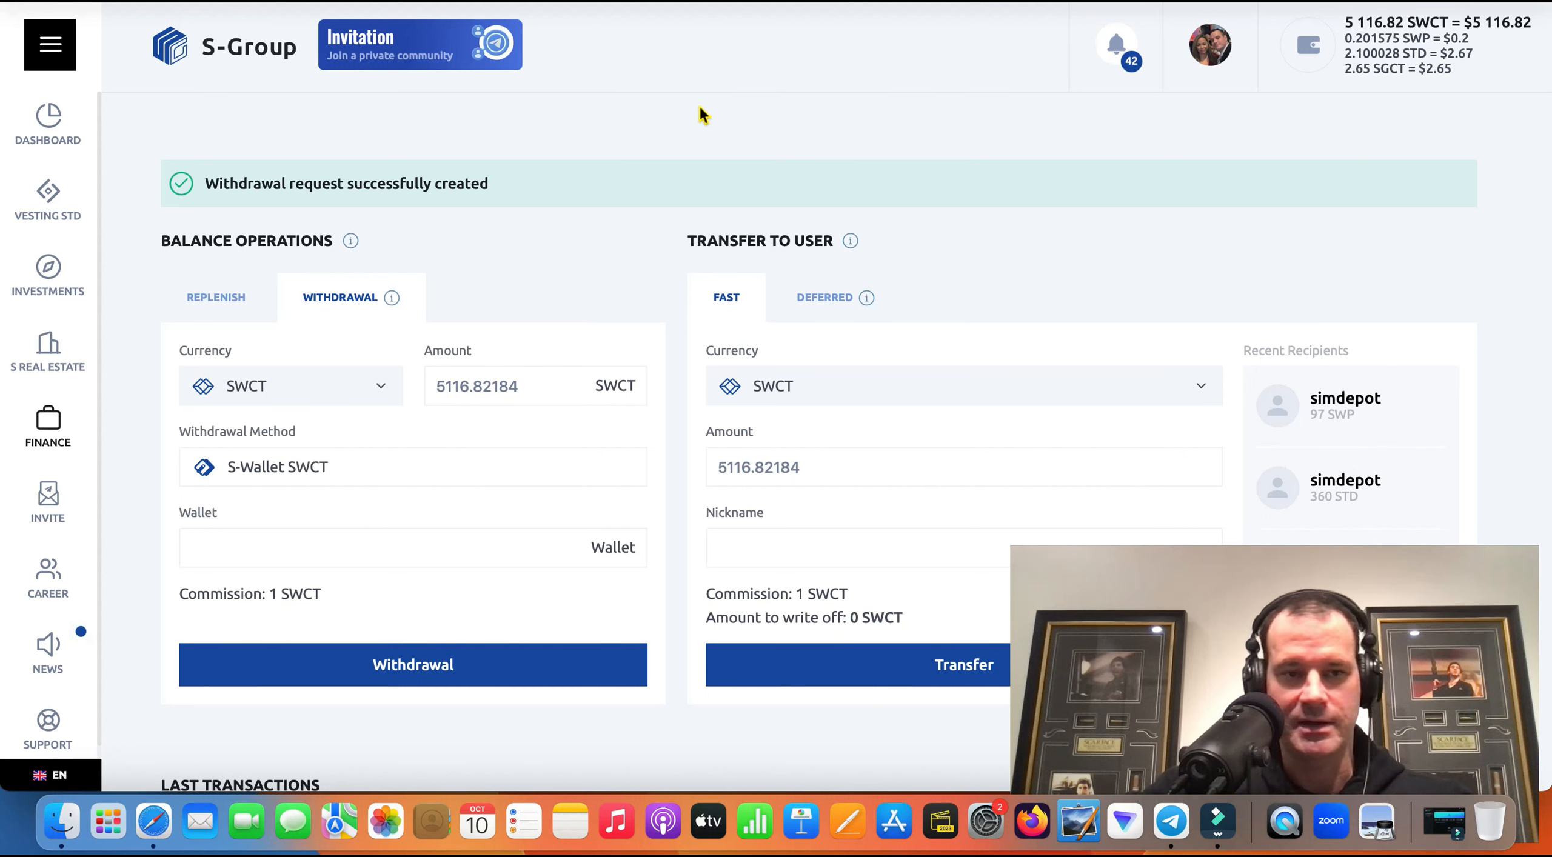
mouse_move(875, 122)
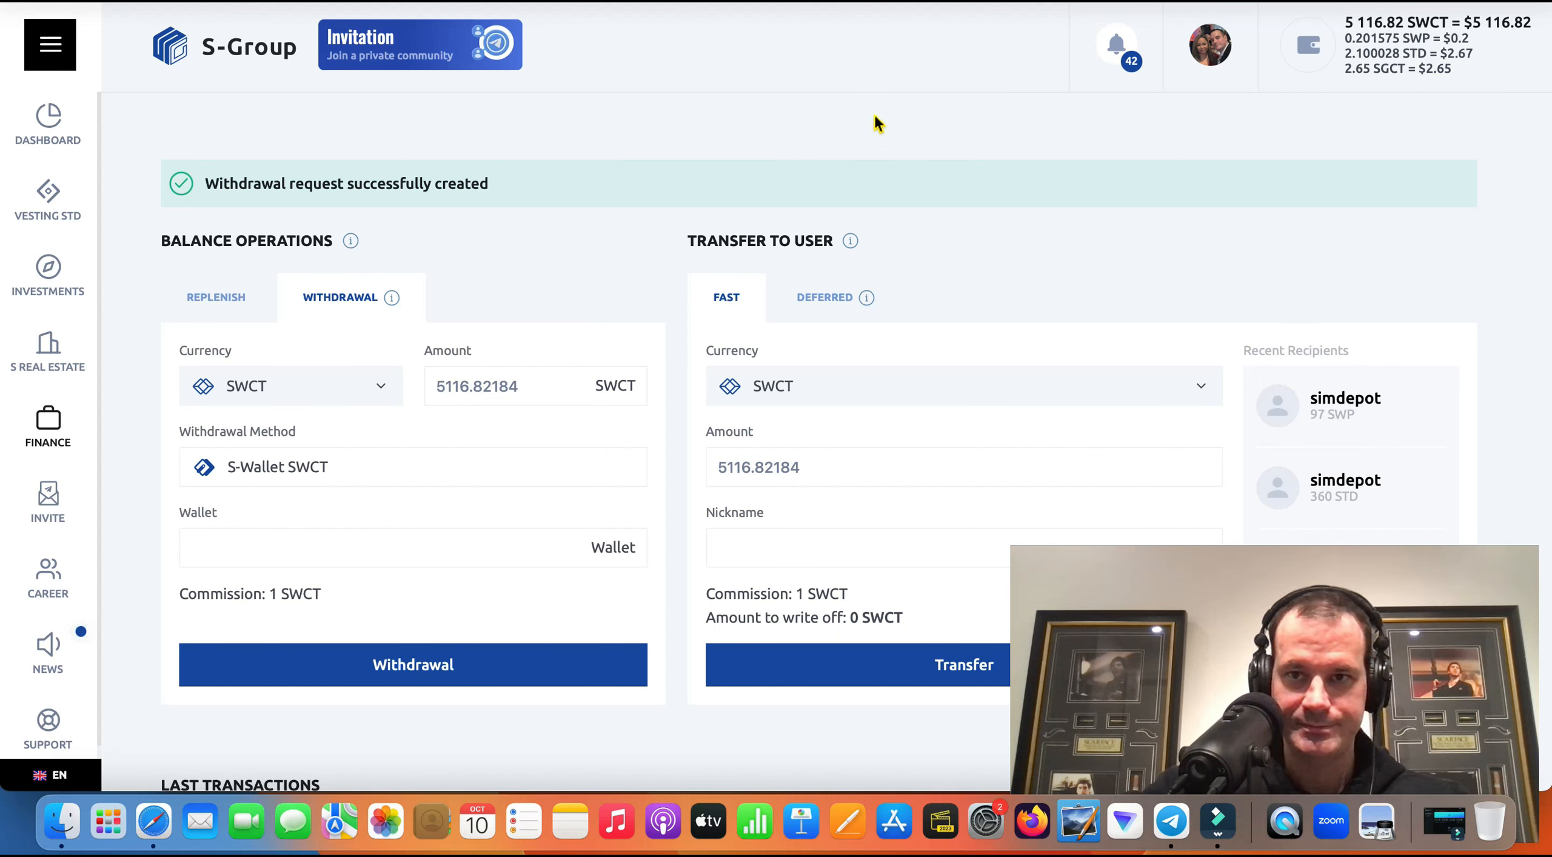
mouse_move(92, 543)
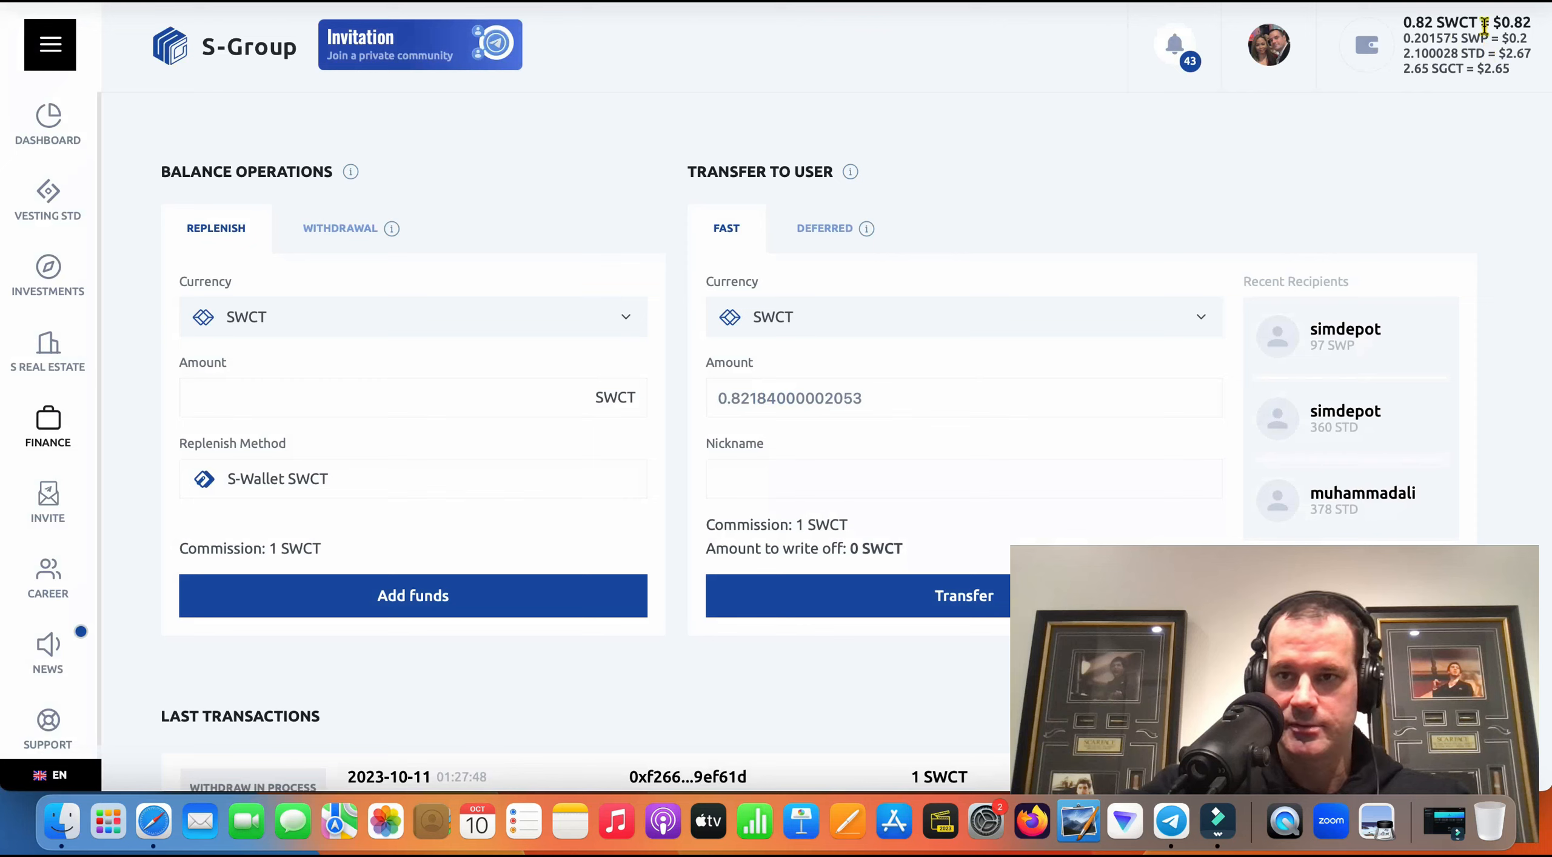
Scroll Finance to check the 0.82 SWCT balance and the in-process withdrawal
scroll(down, 3)
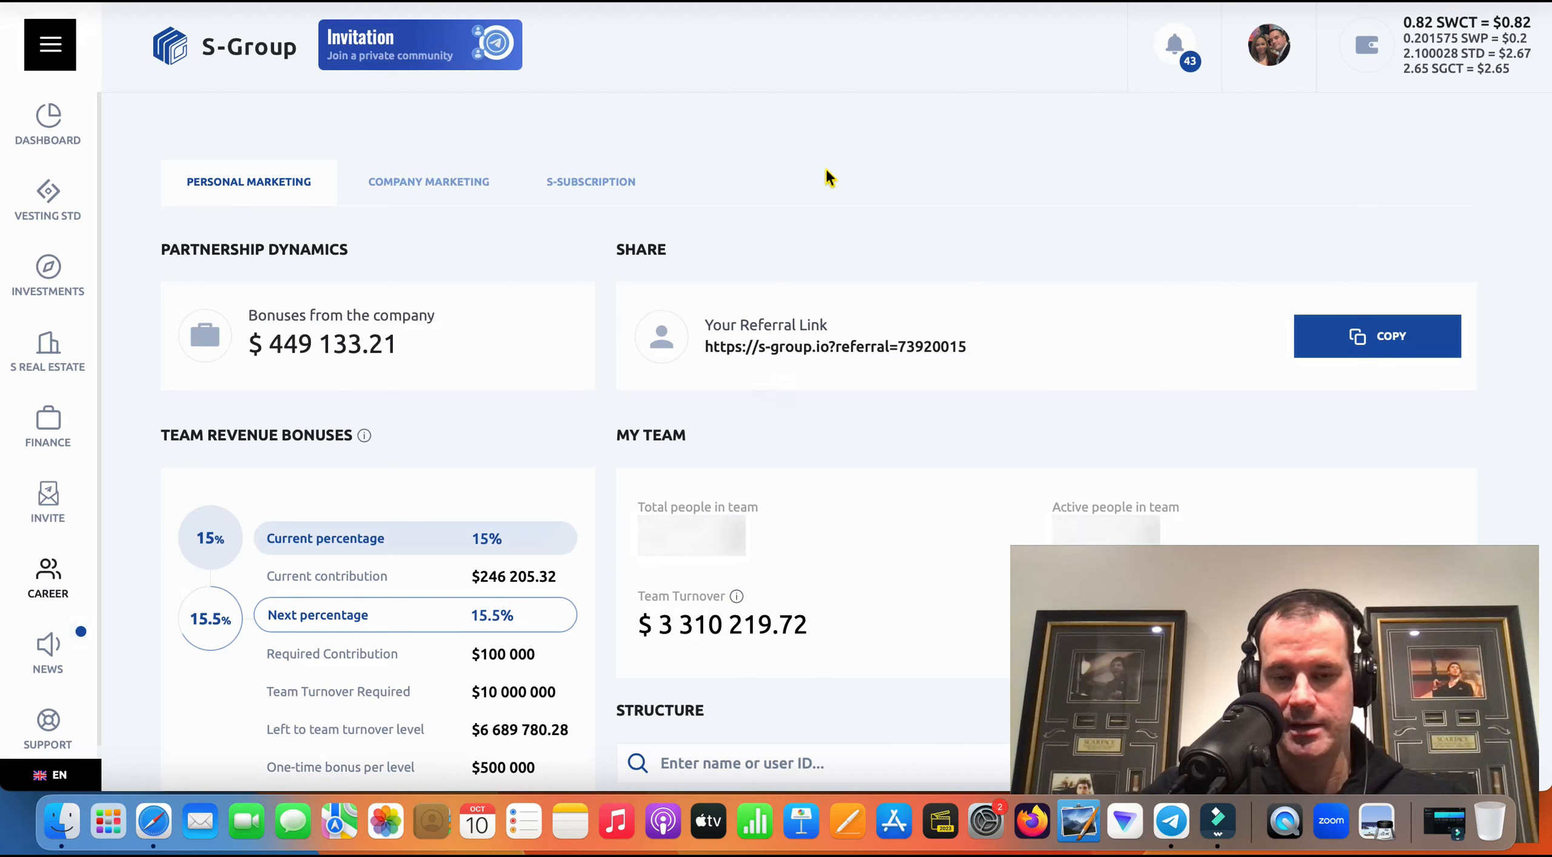
mouse_move(864, 180)
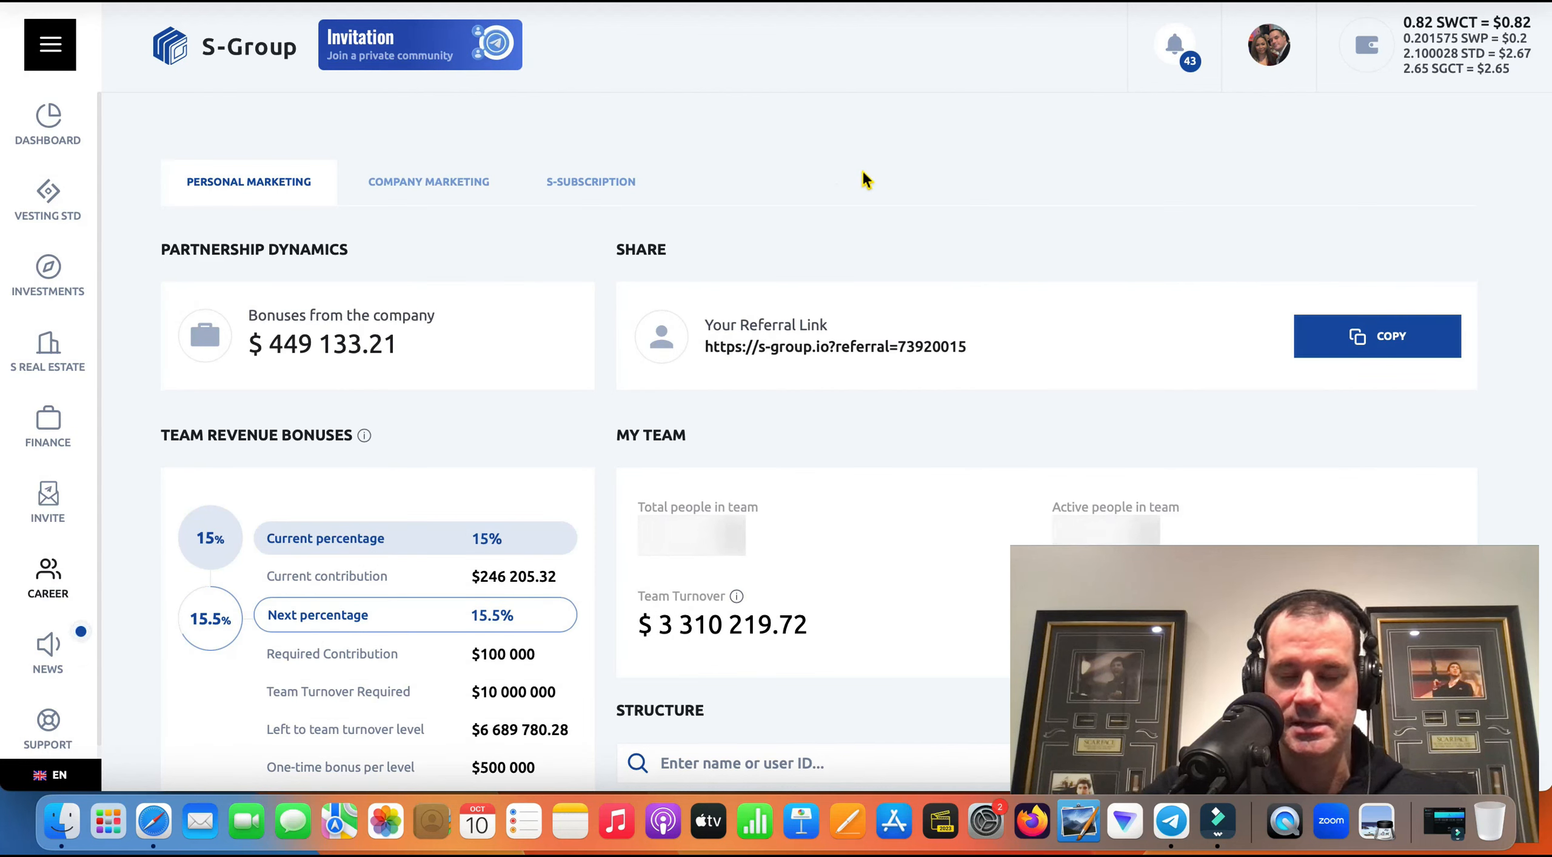